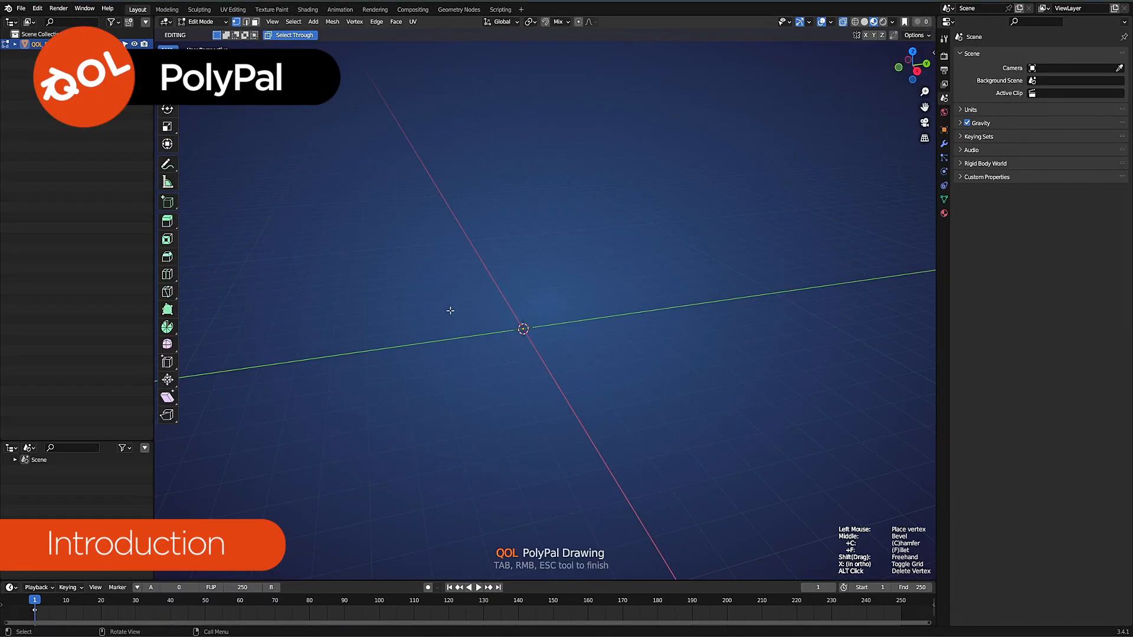
pyautogui.moveTo(402, 290)
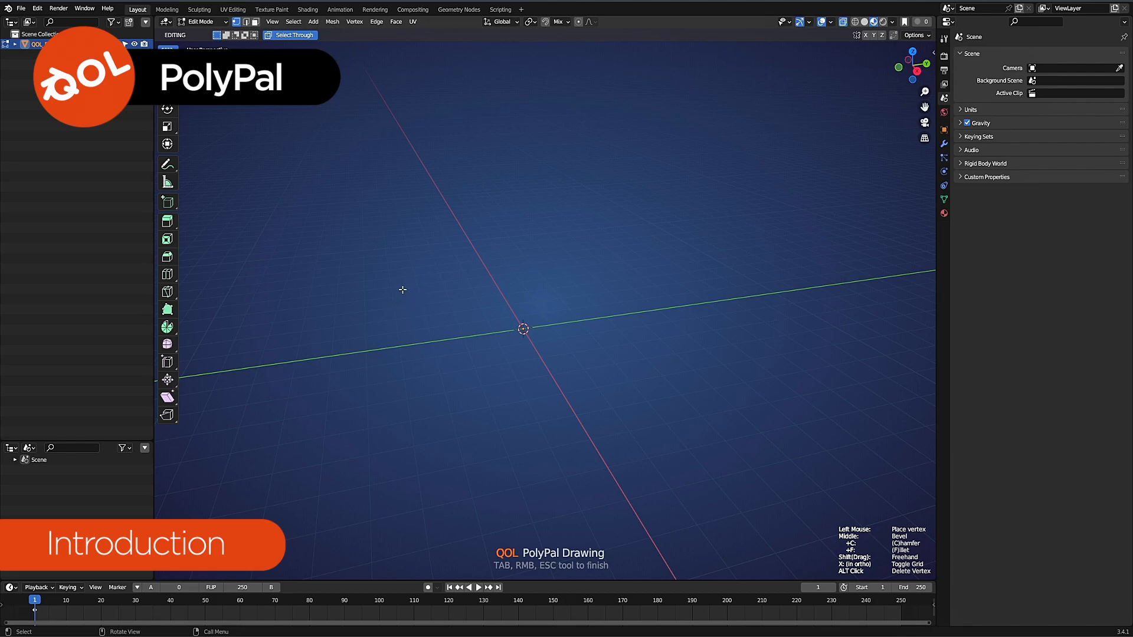
# Place two corners of a quick PolyPal polygon sketch
pyautogui.click(606, 351)
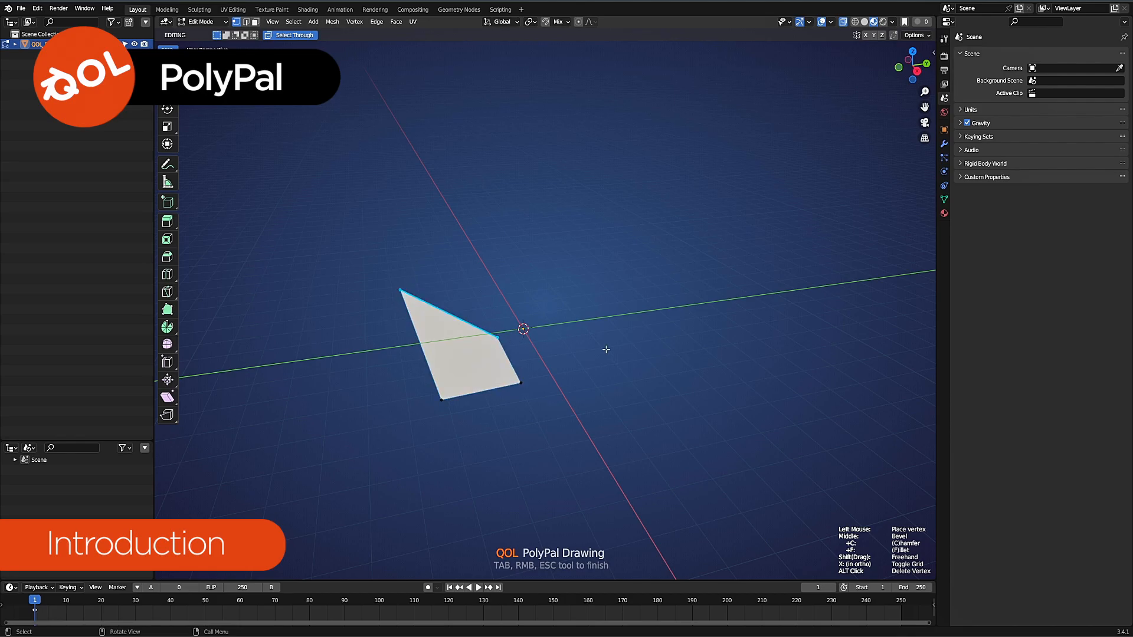
pyautogui.click(587, 222)
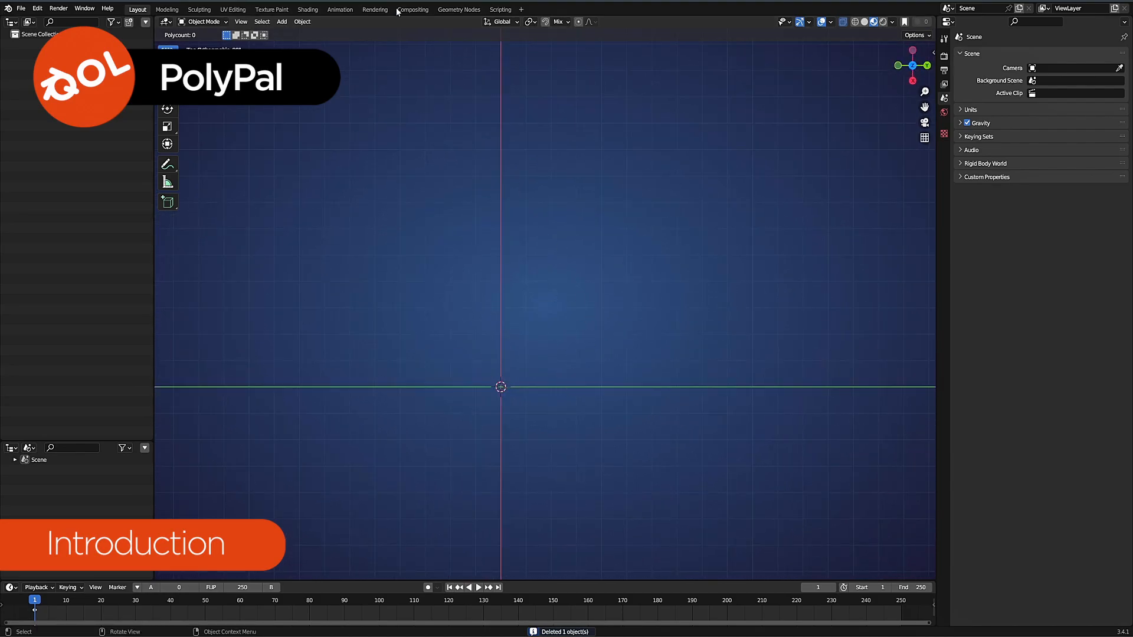
pyautogui.click(281, 21)
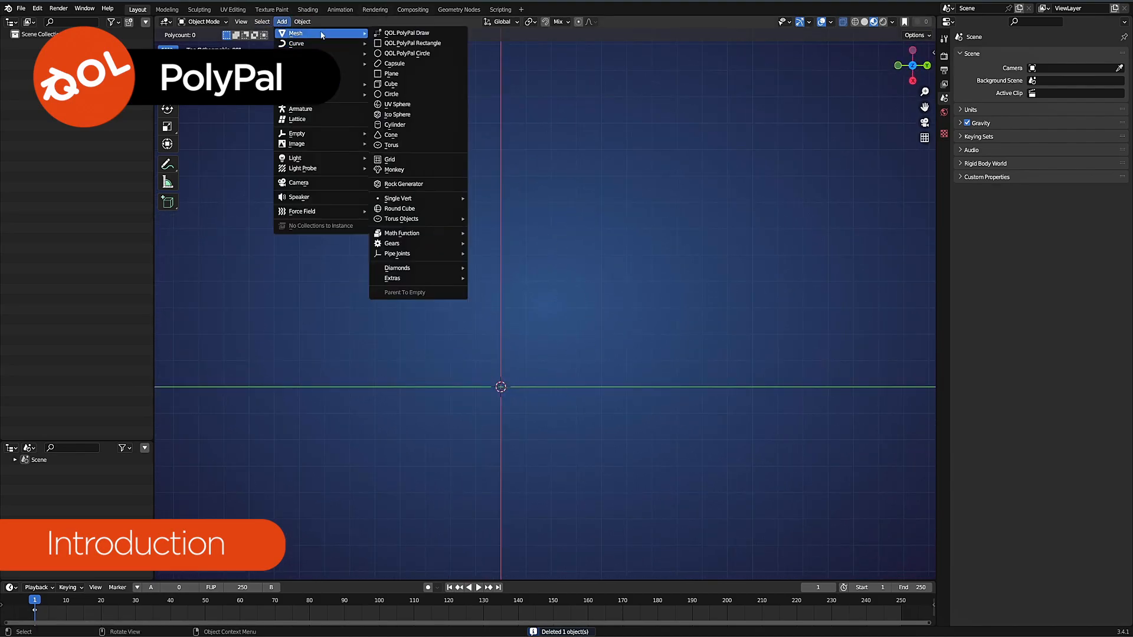
pyautogui.click(390, 73)
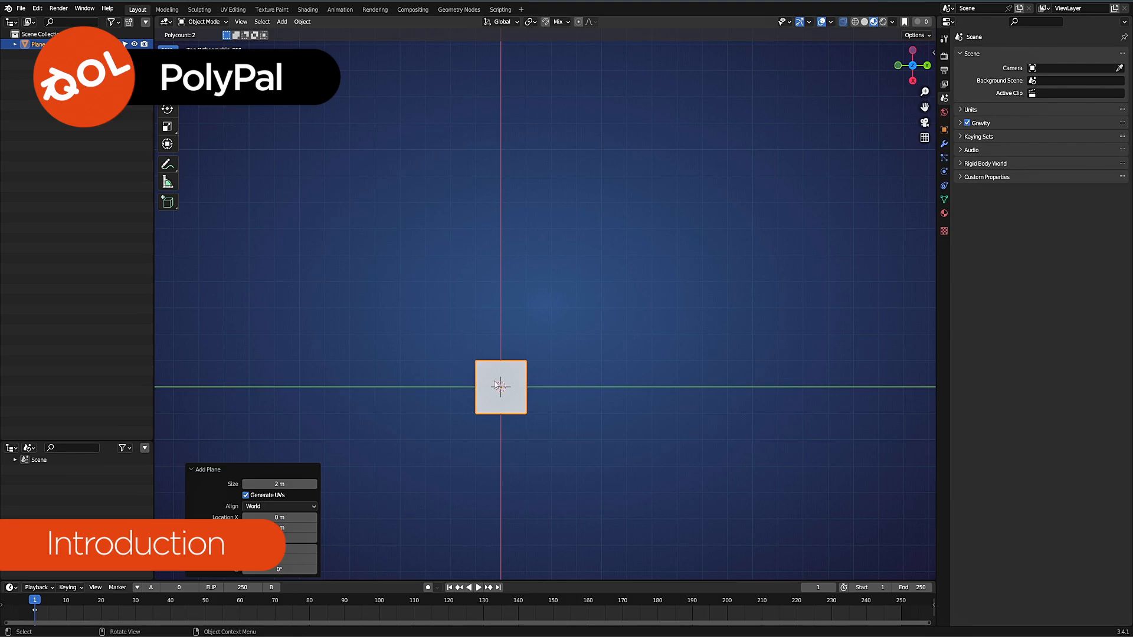
pyautogui.press('Tab')
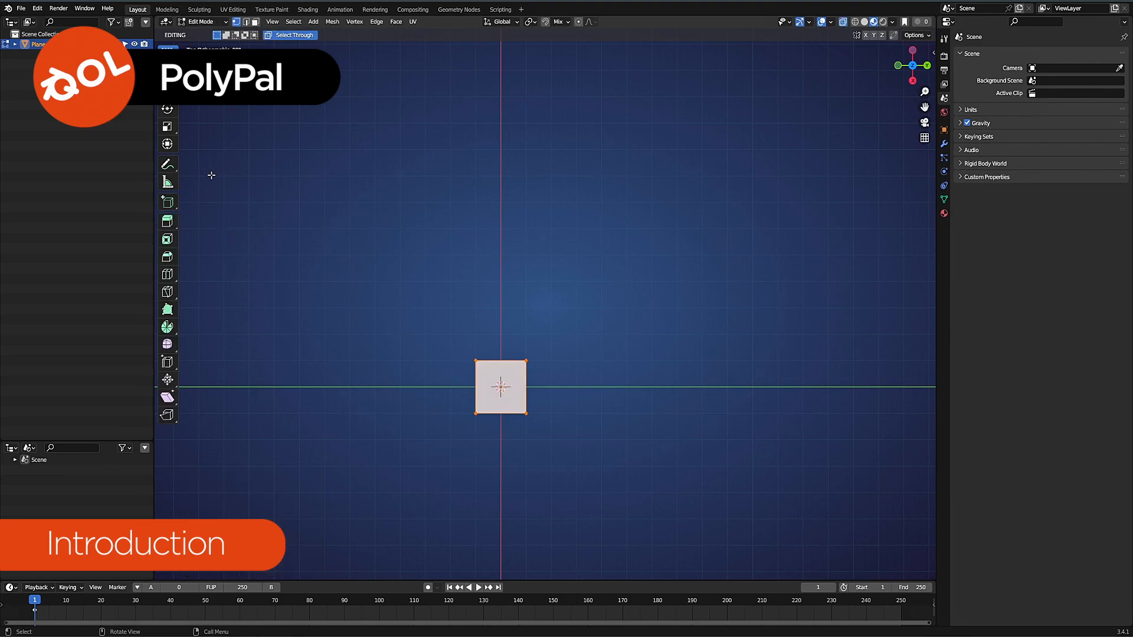
pyautogui.click(167, 310)
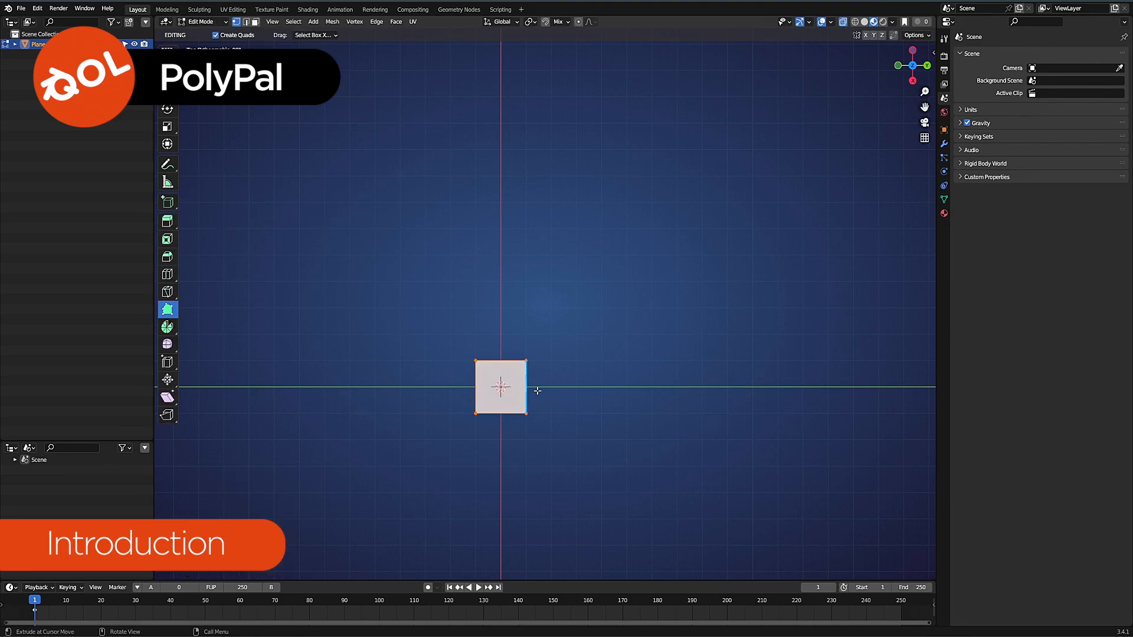
pyautogui.moveTo(501, 388); pyautogui.dragTo(549, 386)
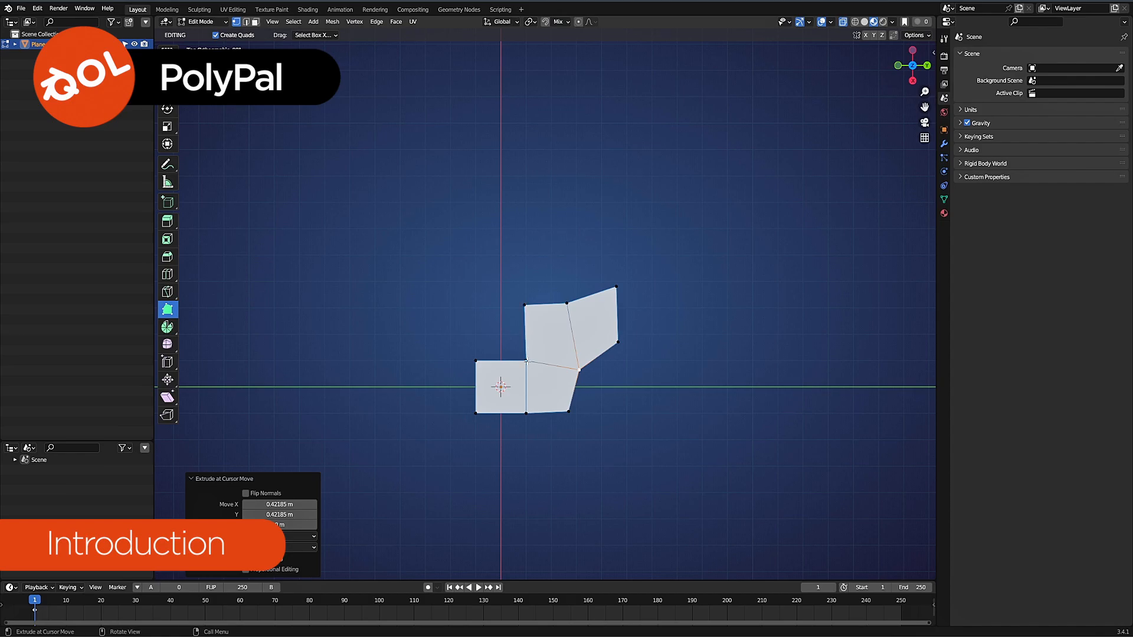
pyautogui.press('Tab')
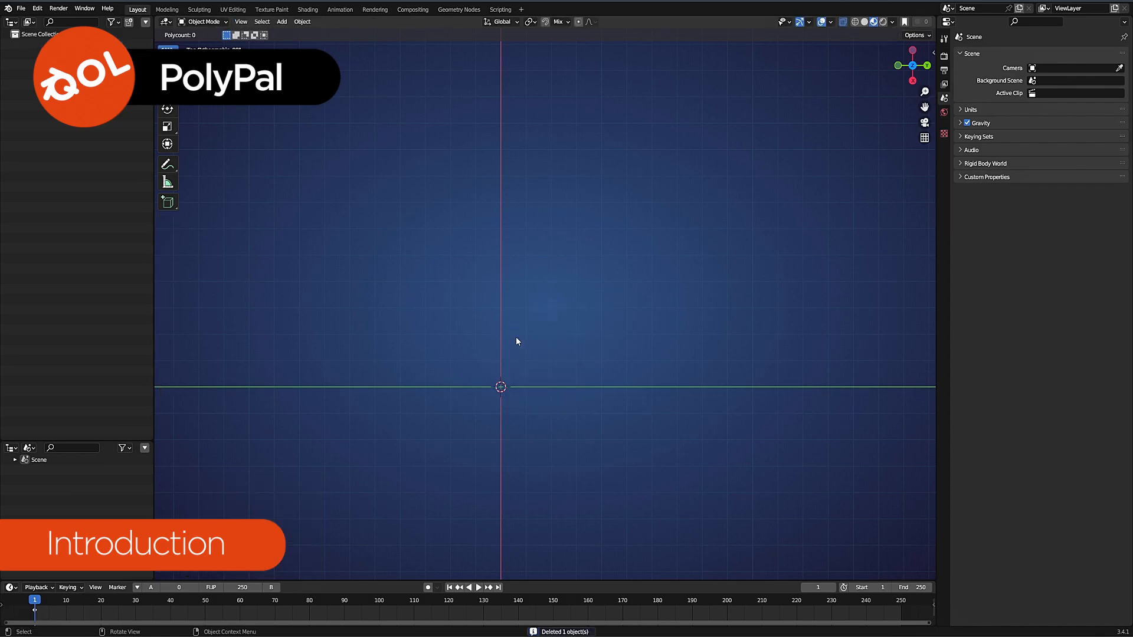
pyautogui.moveTo(438, 295)
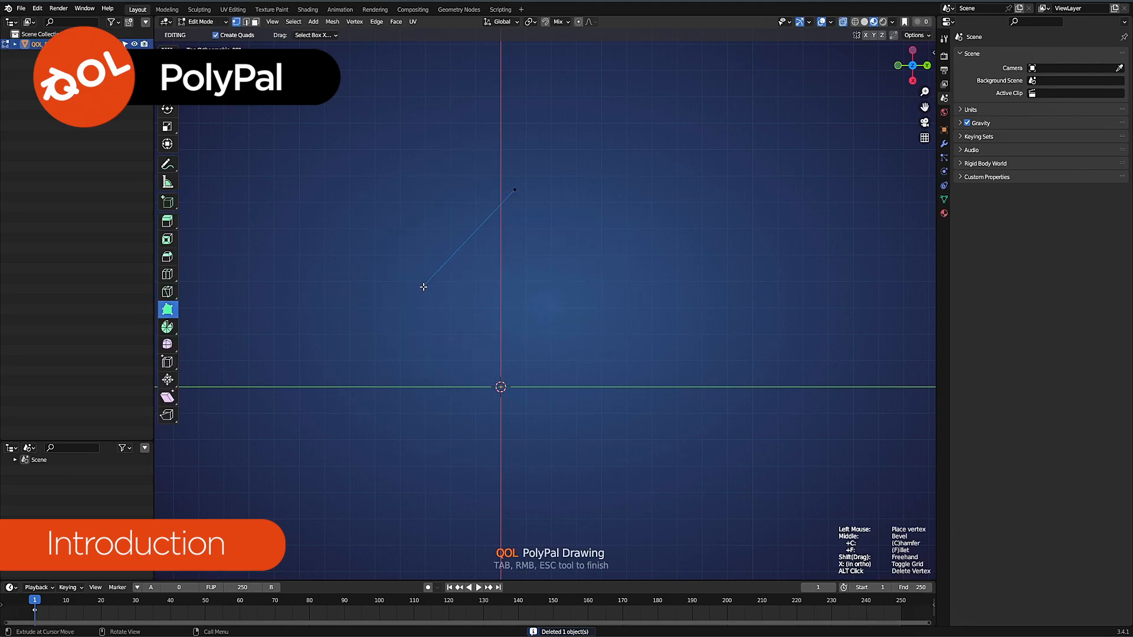
# Draw a larger PolyPal polygon by placing four vertices
pyautogui.click(694, 312)
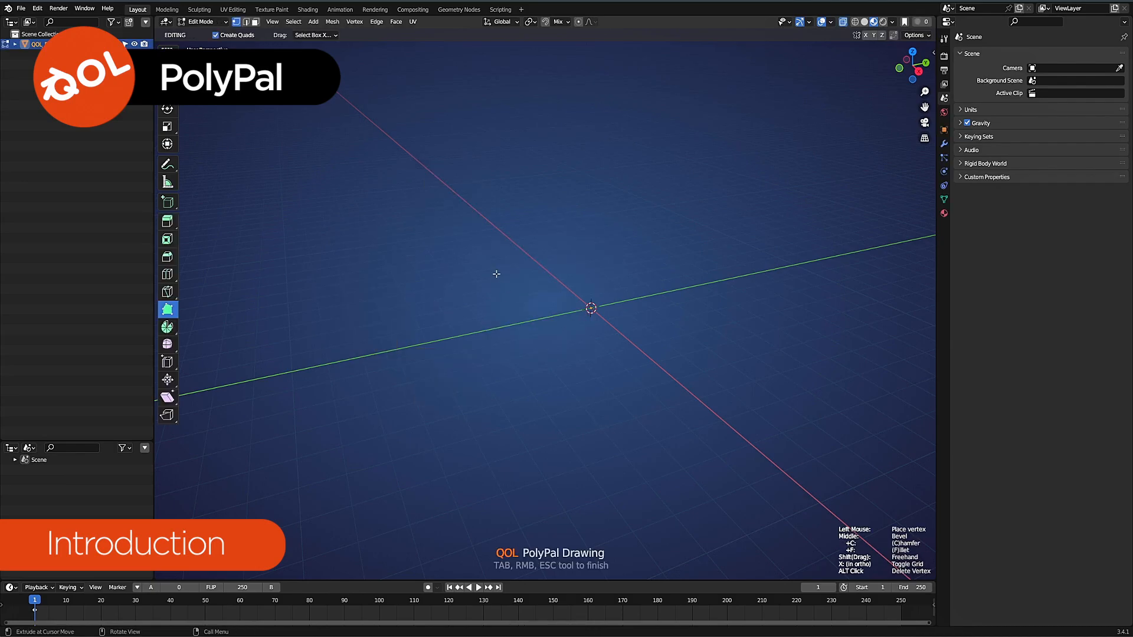
pyautogui.click(563, 442)
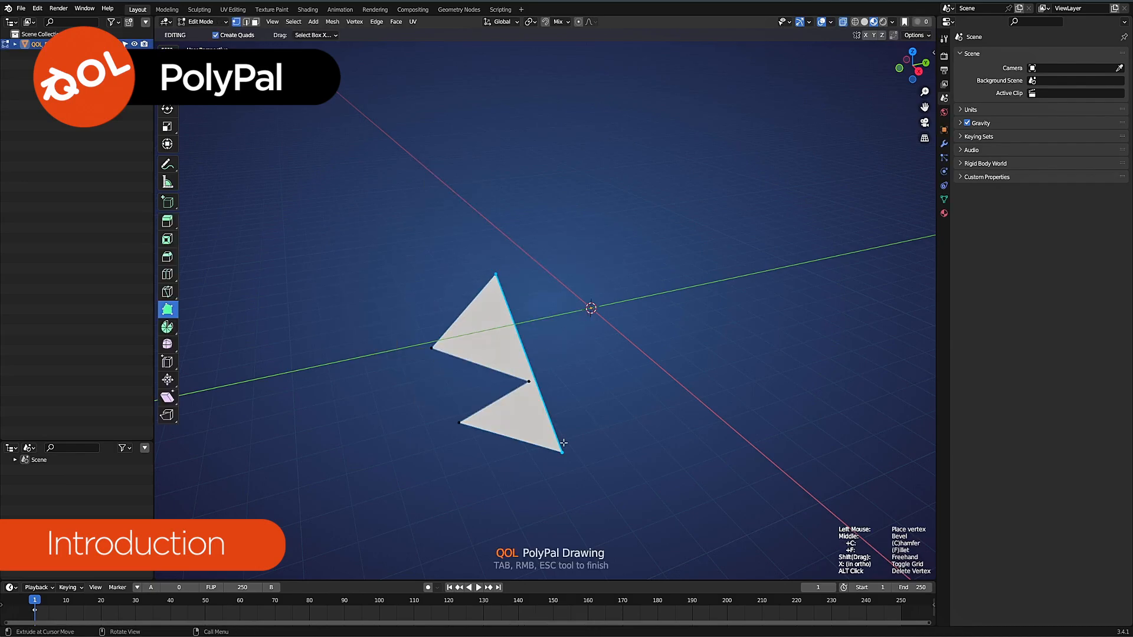
pyautogui.click(703, 282)
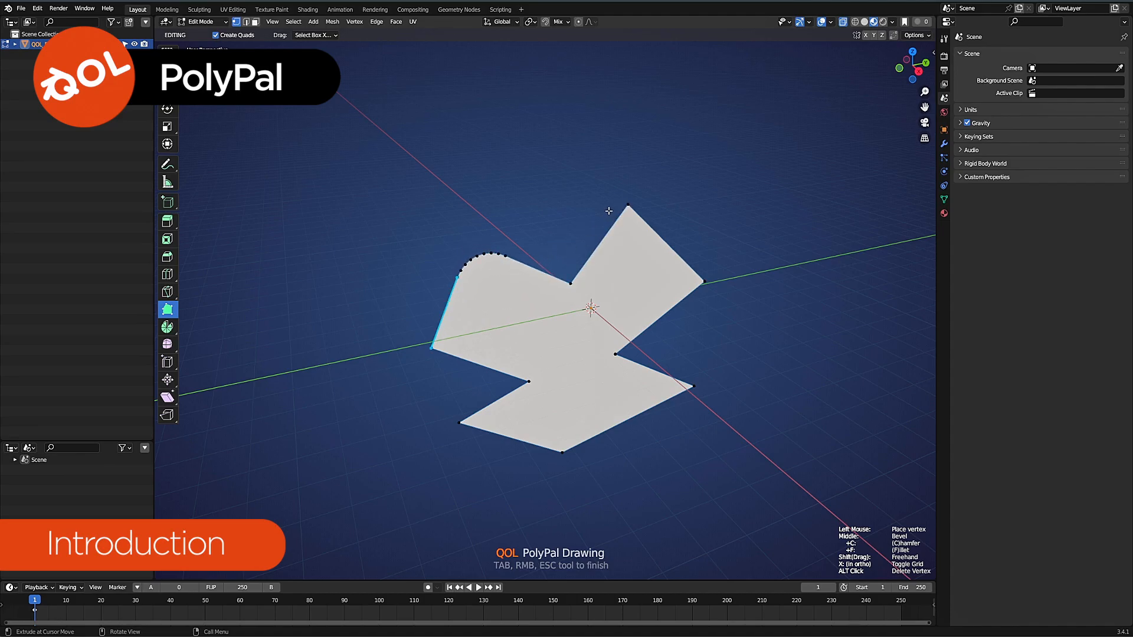
pyautogui.click(628, 210)
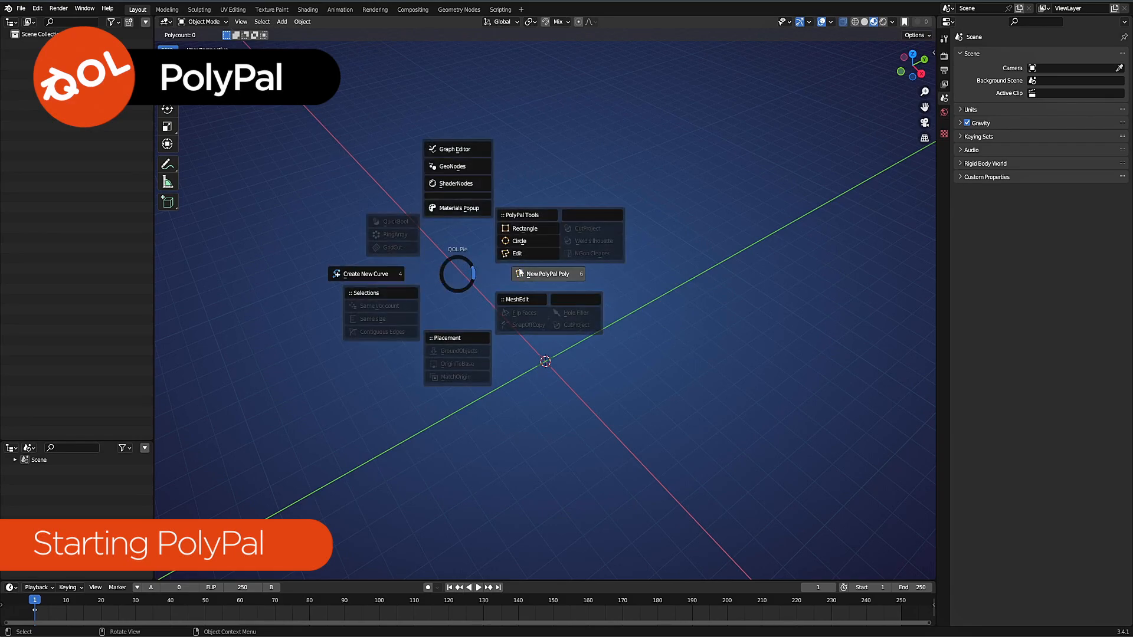
# Add a QOL PolyPal Draw object from the Add > Mesh menu
pyautogui.click(548, 273)
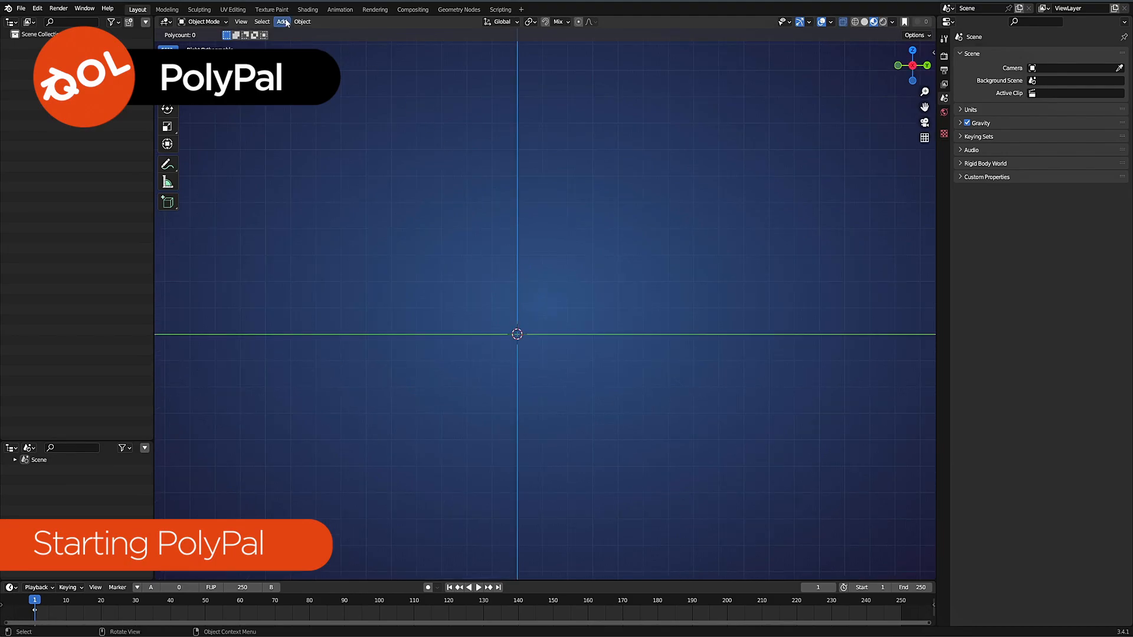
pyautogui.click(280, 21)
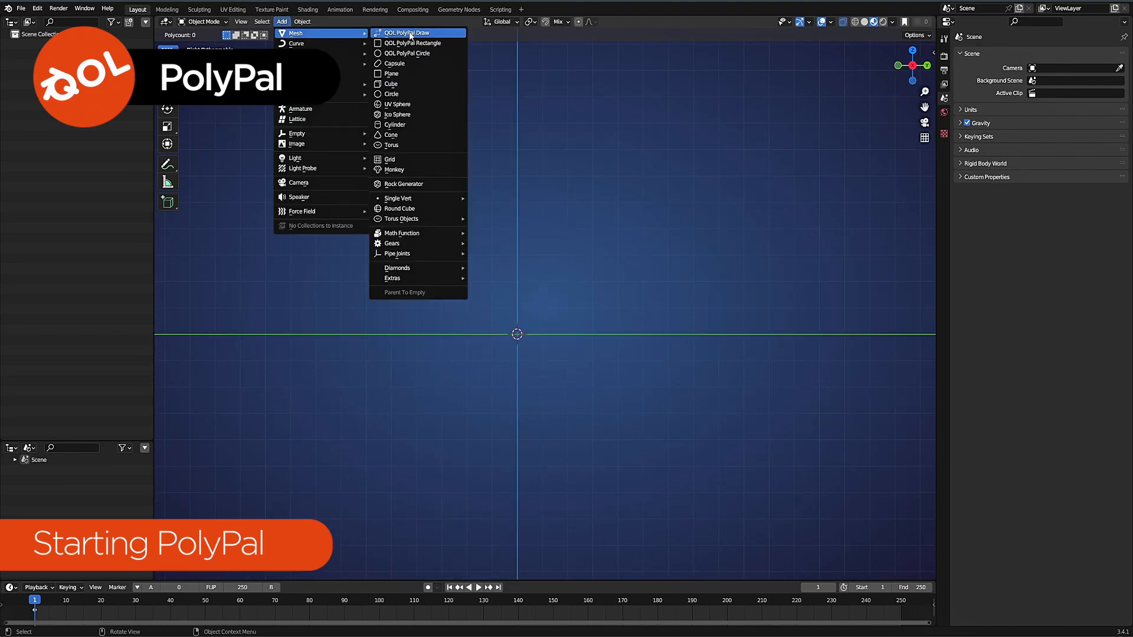
pyautogui.click(406, 33)
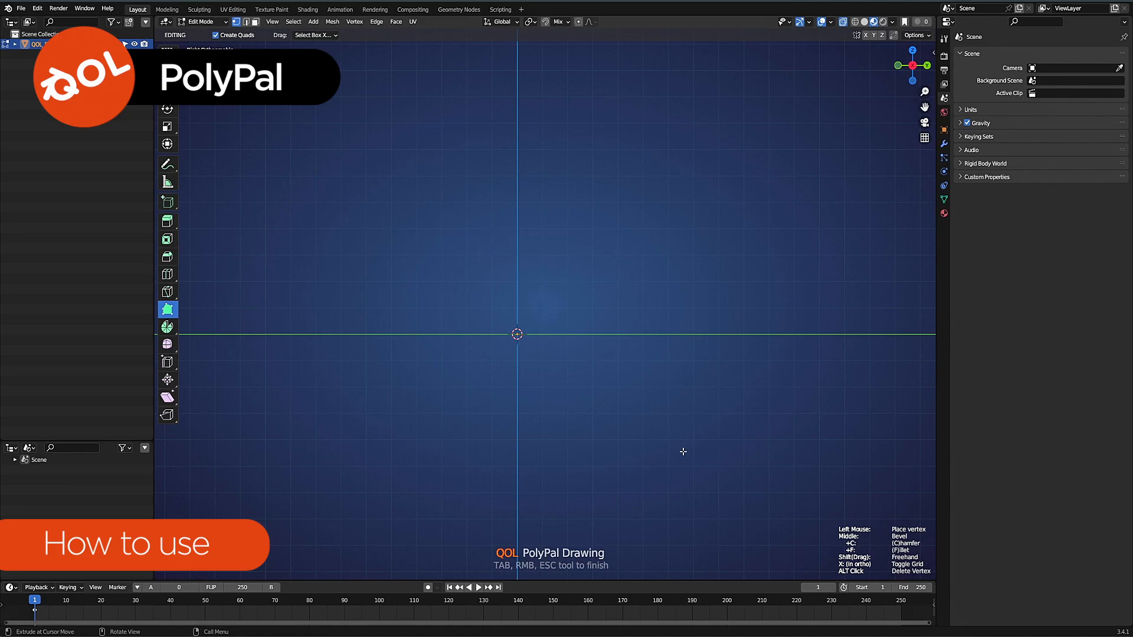
pyautogui.moveTo(486, 261)
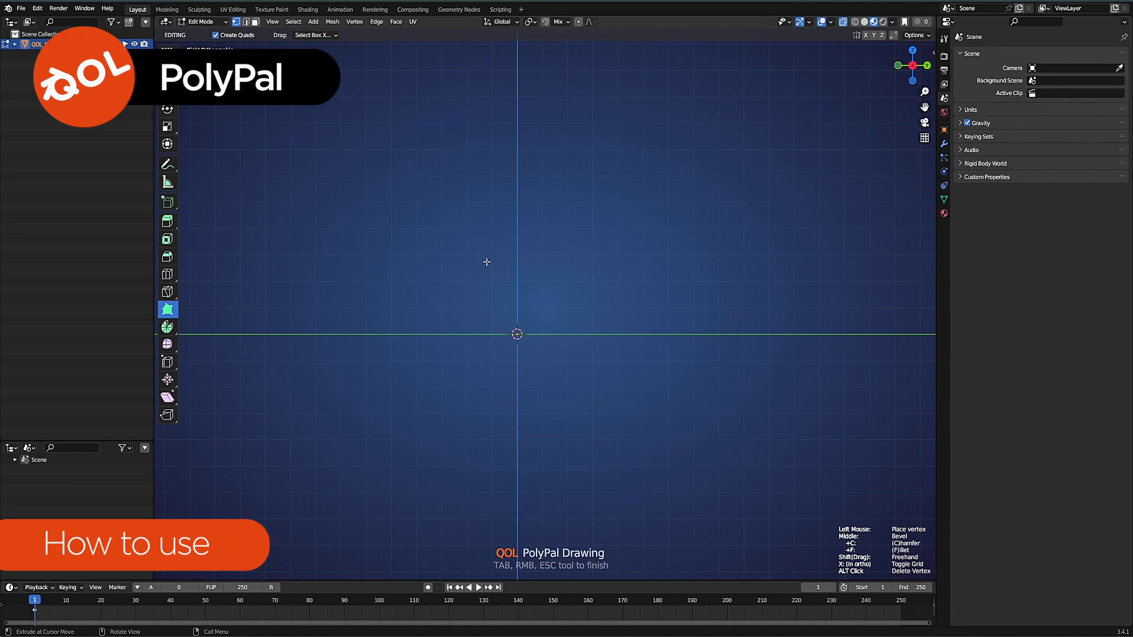
pyautogui.moveTo(500, 333)
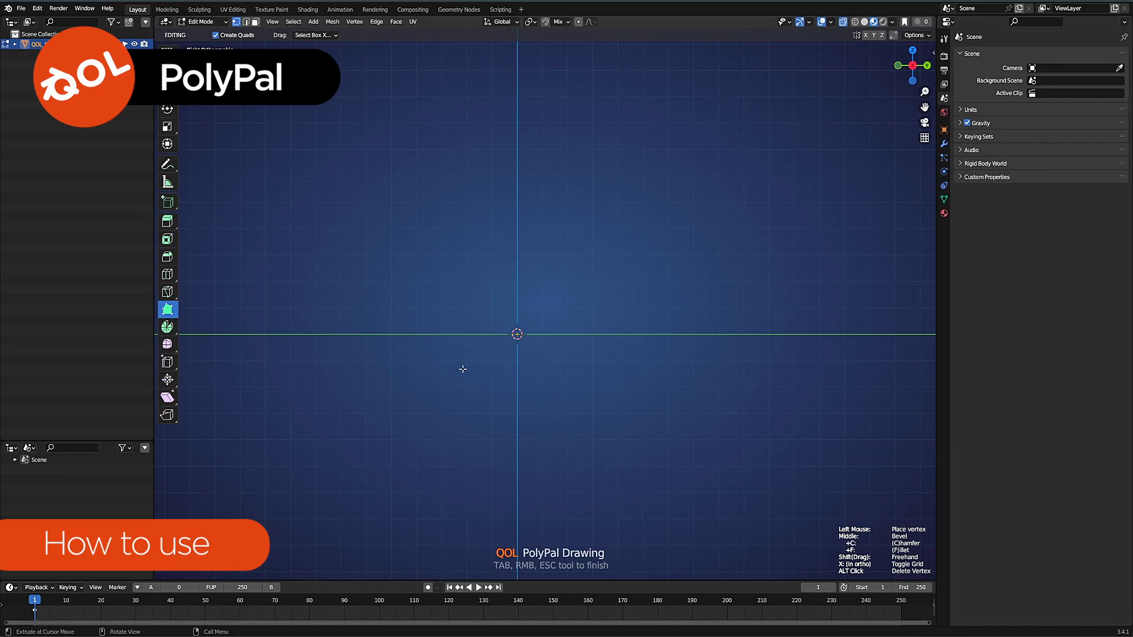
pyautogui.moveTo(756, 517)
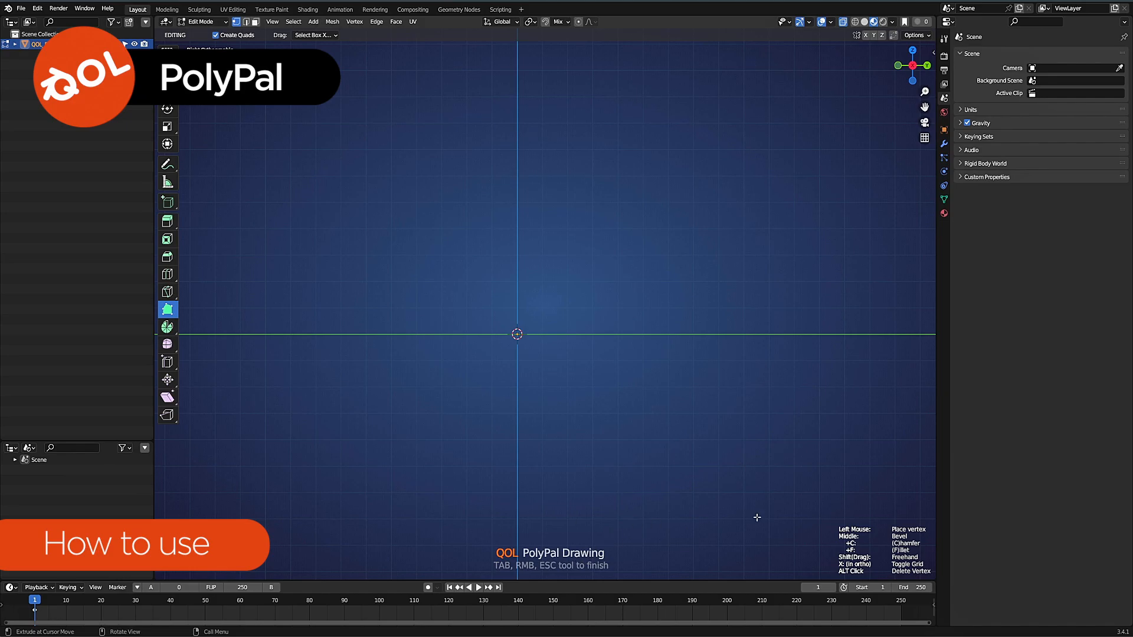
# Place the first two vertices of the stepped polygon around the origin
pyautogui.click(416, 299)
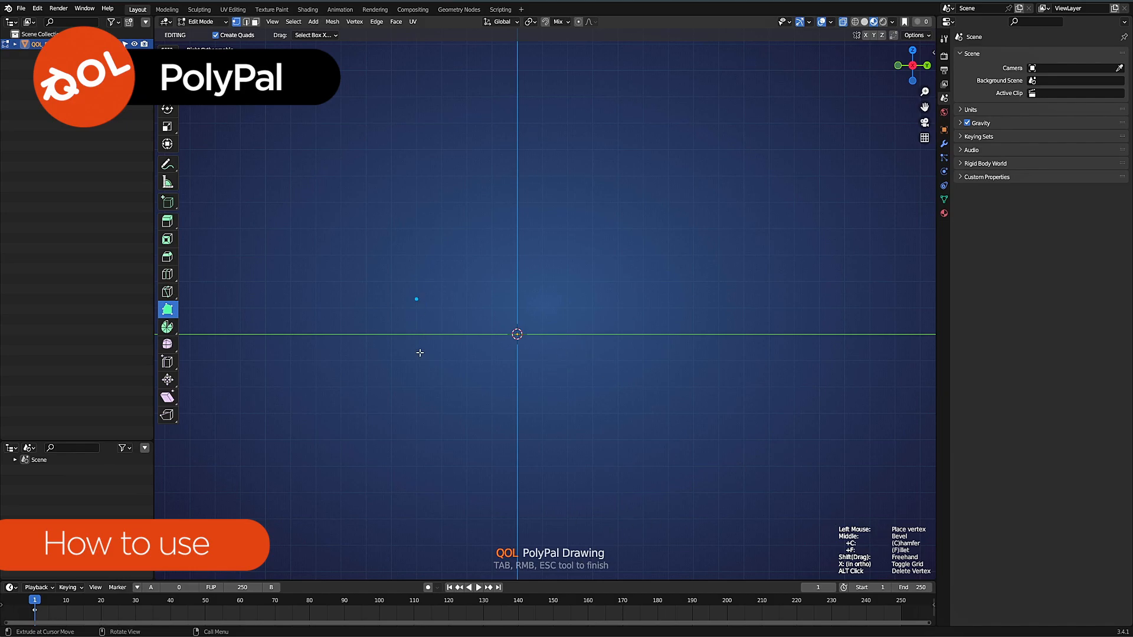
pyautogui.click(718, 307)
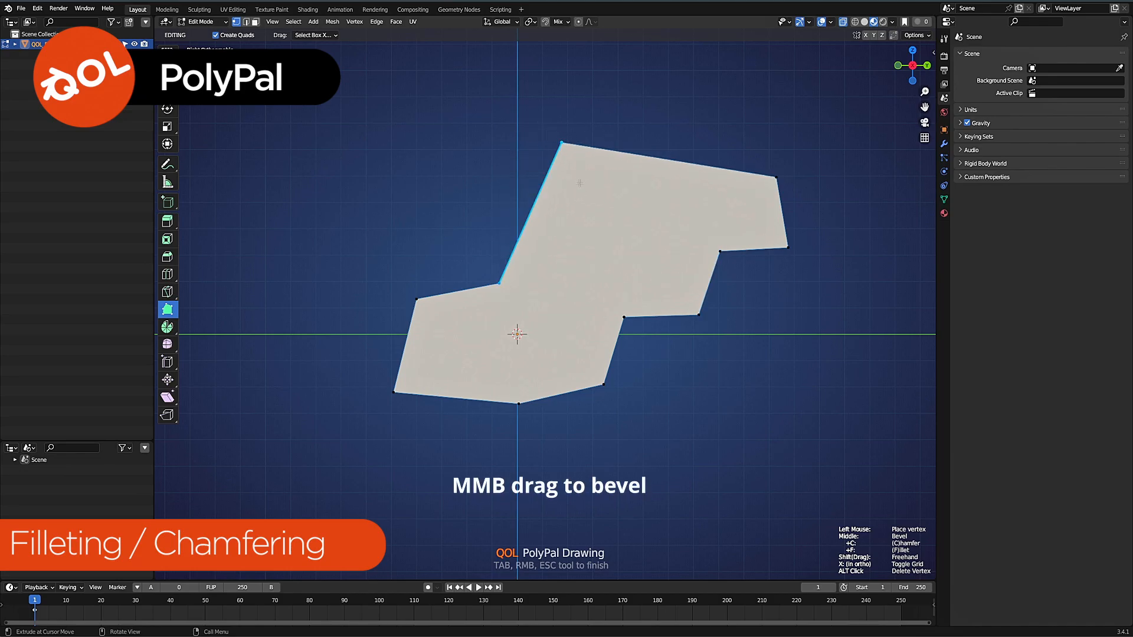
# Bevel the polygon's corners, switching between chamfer (C) and fillet (F)
pyautogui.moveTo(562, 142); pyautogui.dragTo(609, 157)
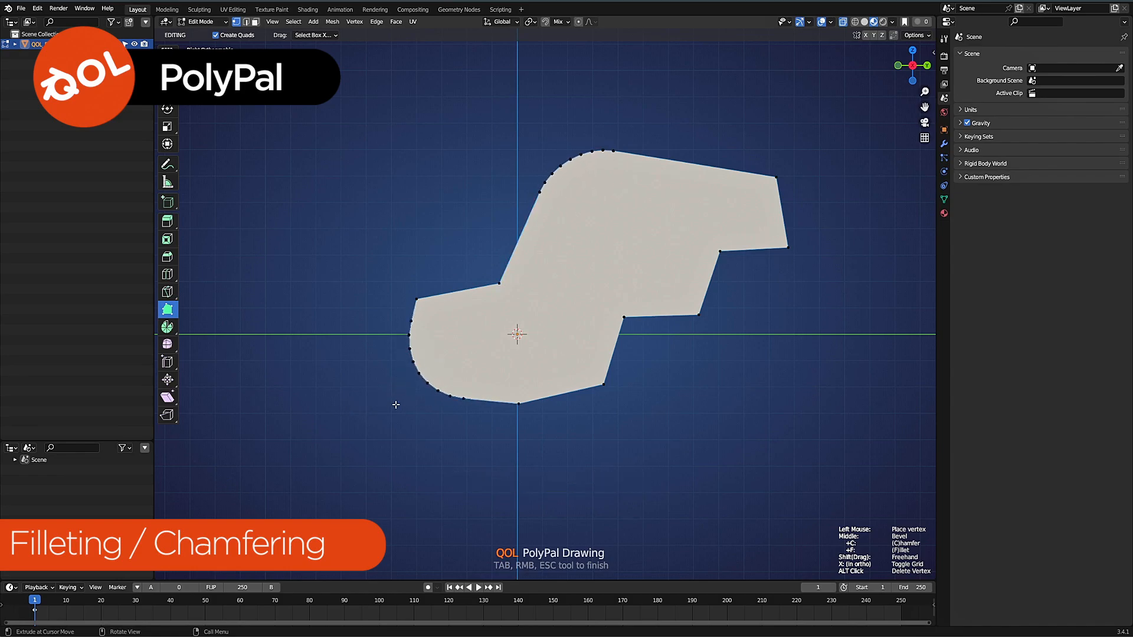
pyautogui.press('c')
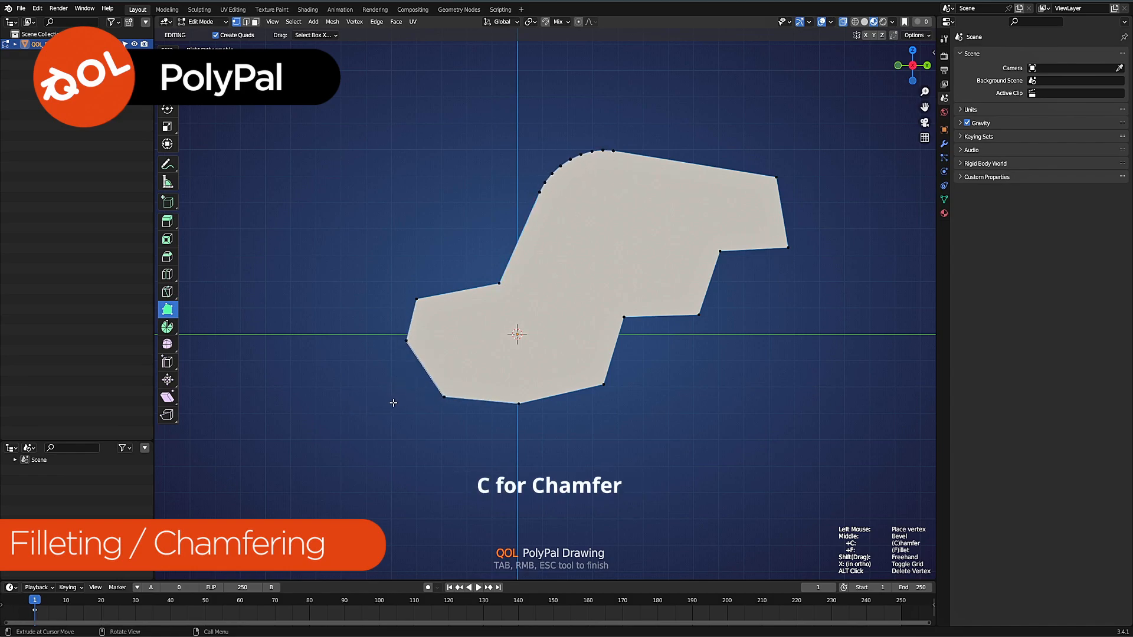
pyautogui.press('F')
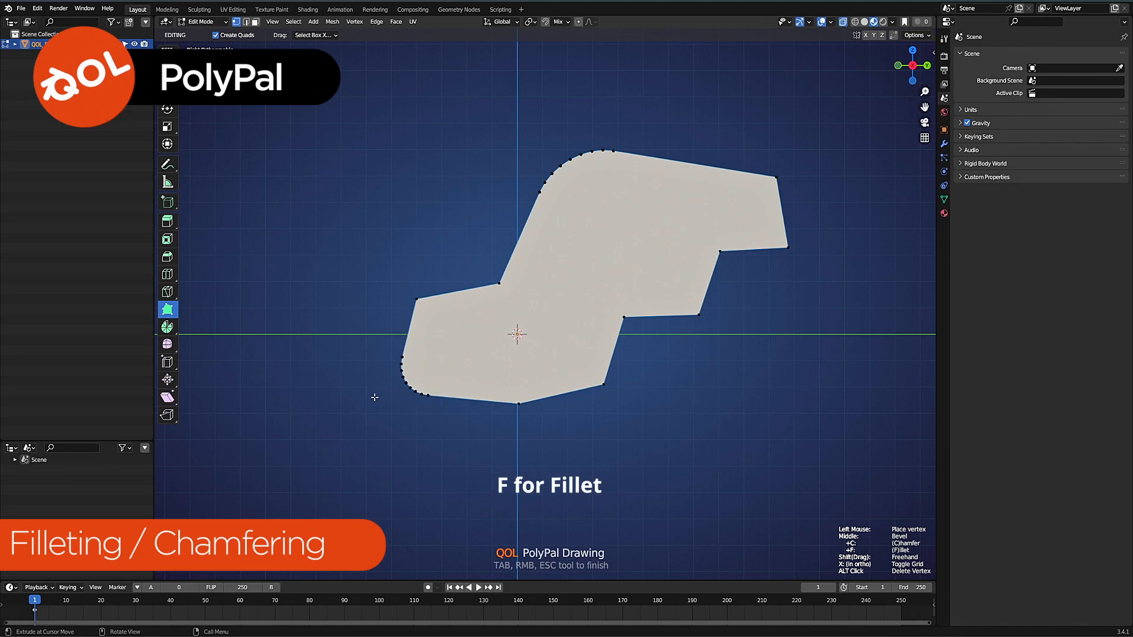
pyautogui.press('f')
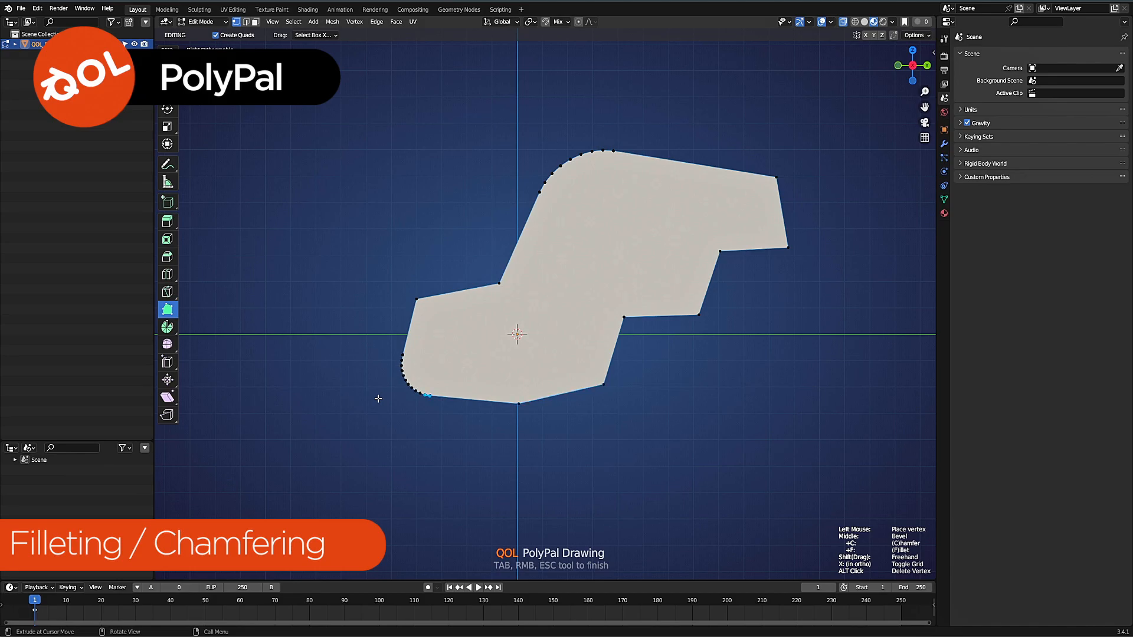
pyautogui.moveTo(640, 356)
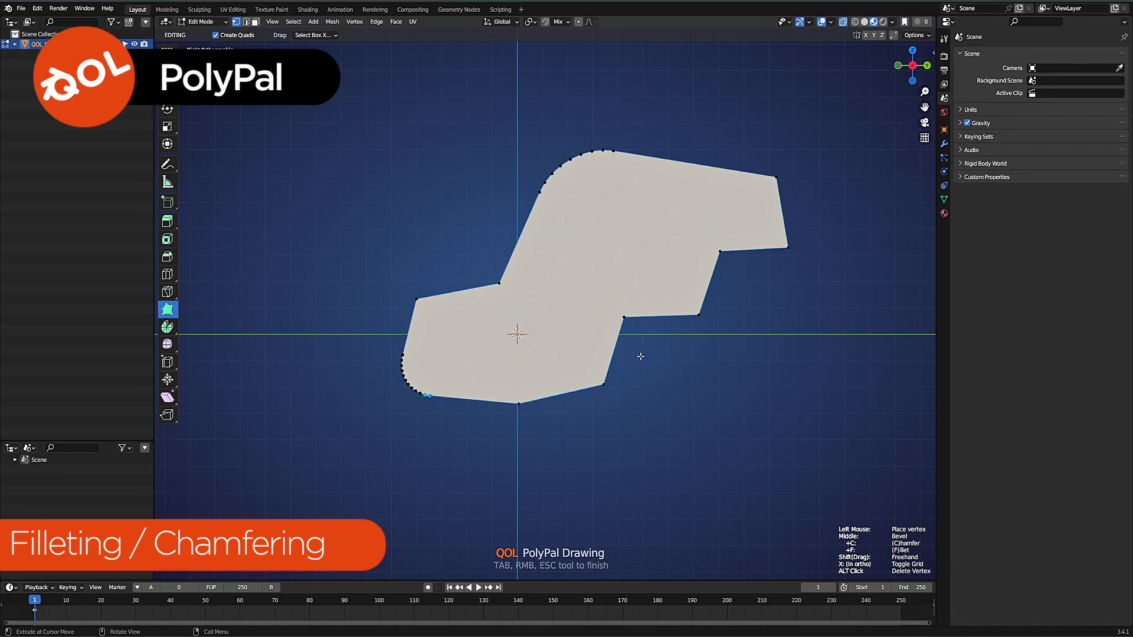
pyautogui.moveTo(598, 316)
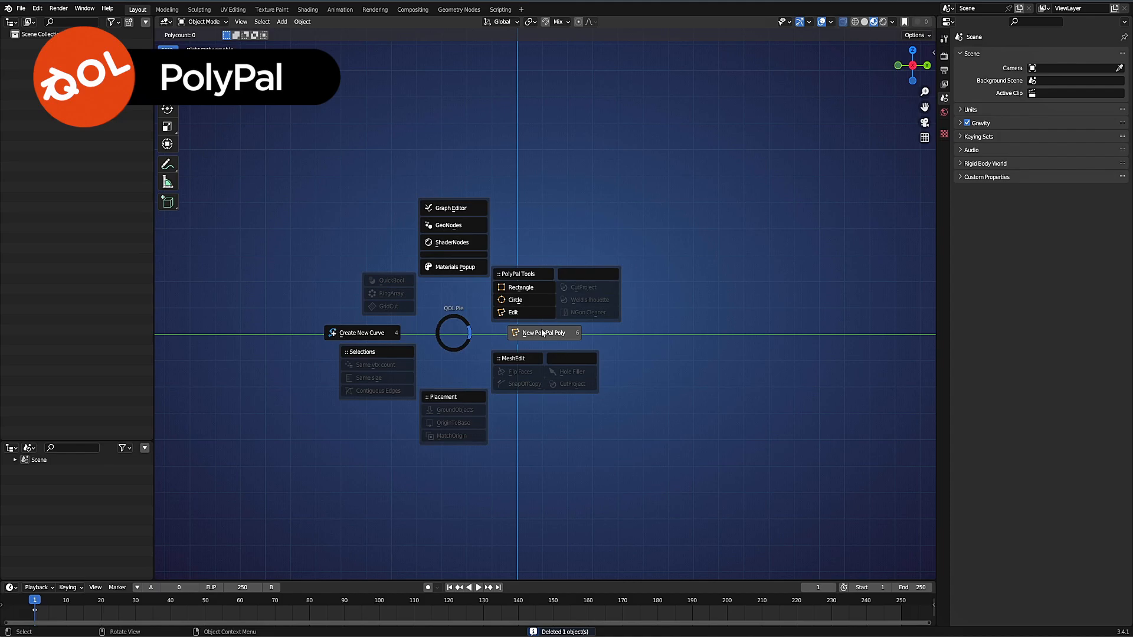
# Draw a new five-vertex PolyPal outline, inserting corners along the active edge
pyautogui.click(541, 332)
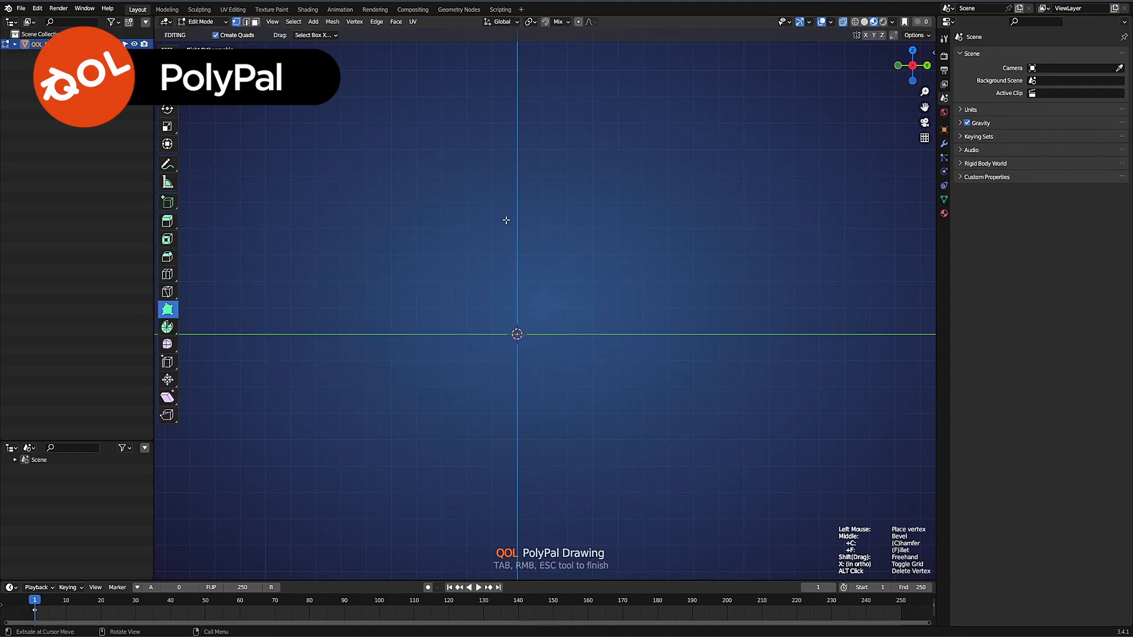
pyautogui.click(701, 296)
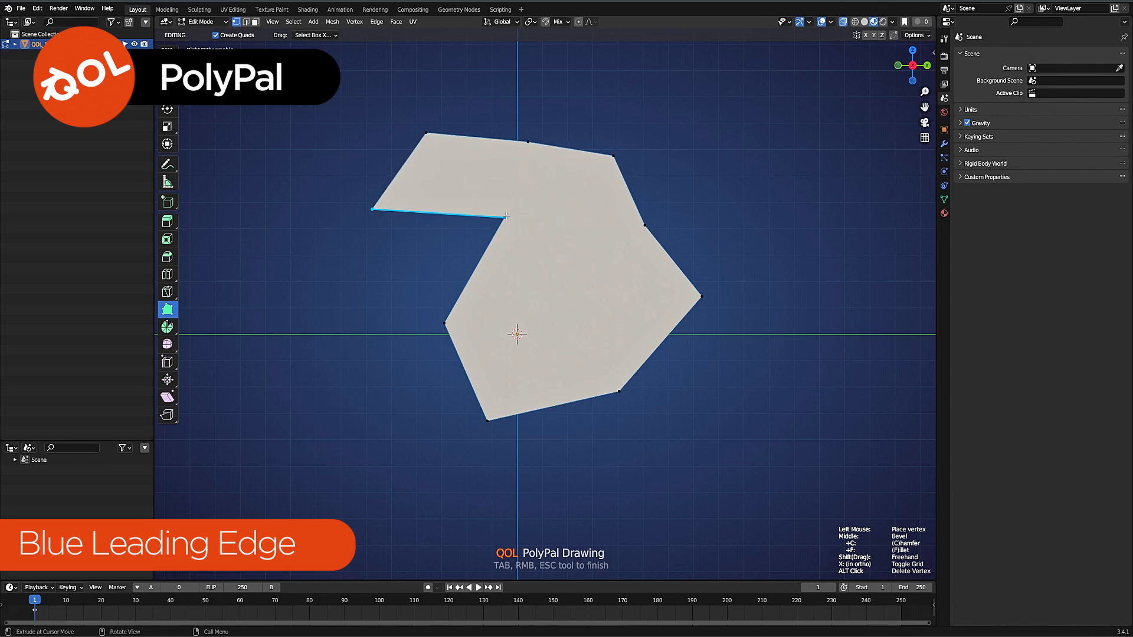
pyautogui.click(446, 322)
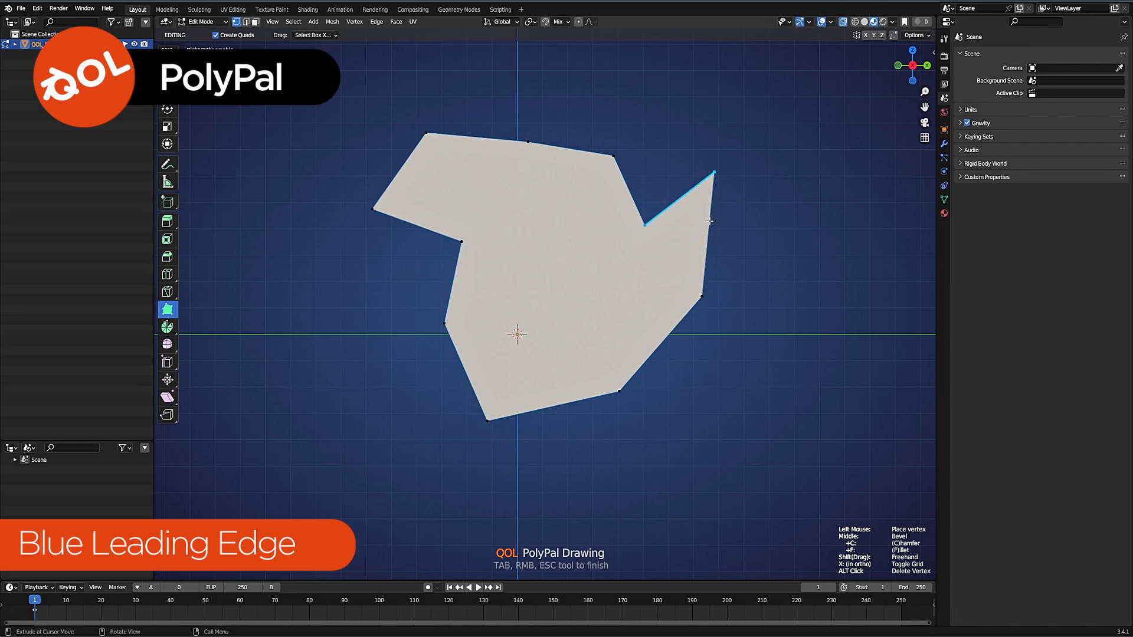
pyautogui.click(784, 296)
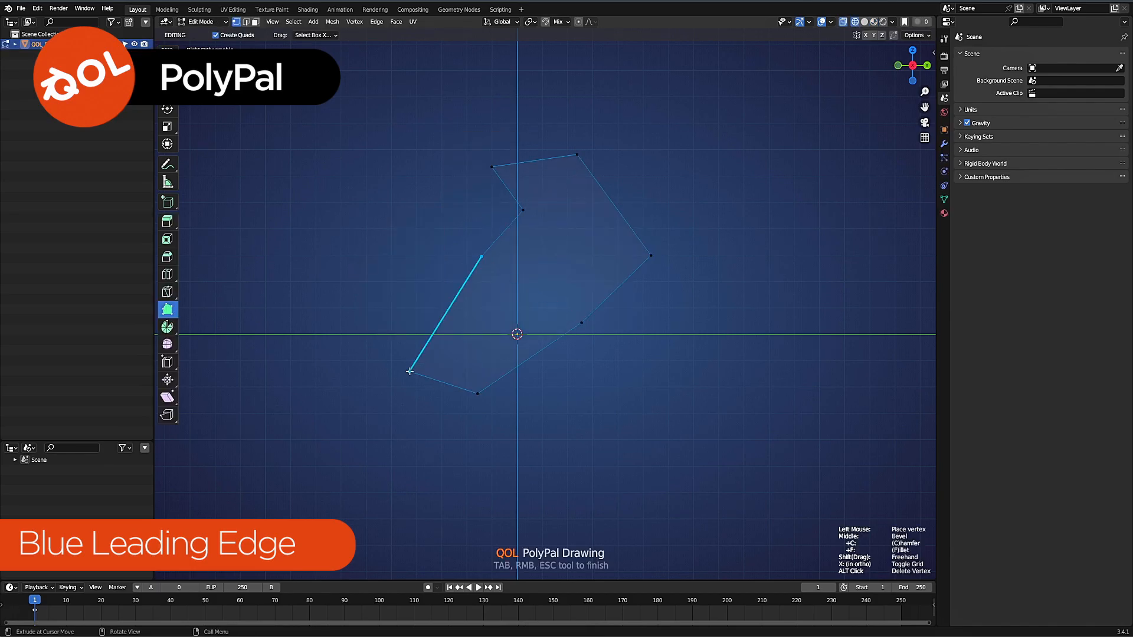
pyautogui.click(650, 255)
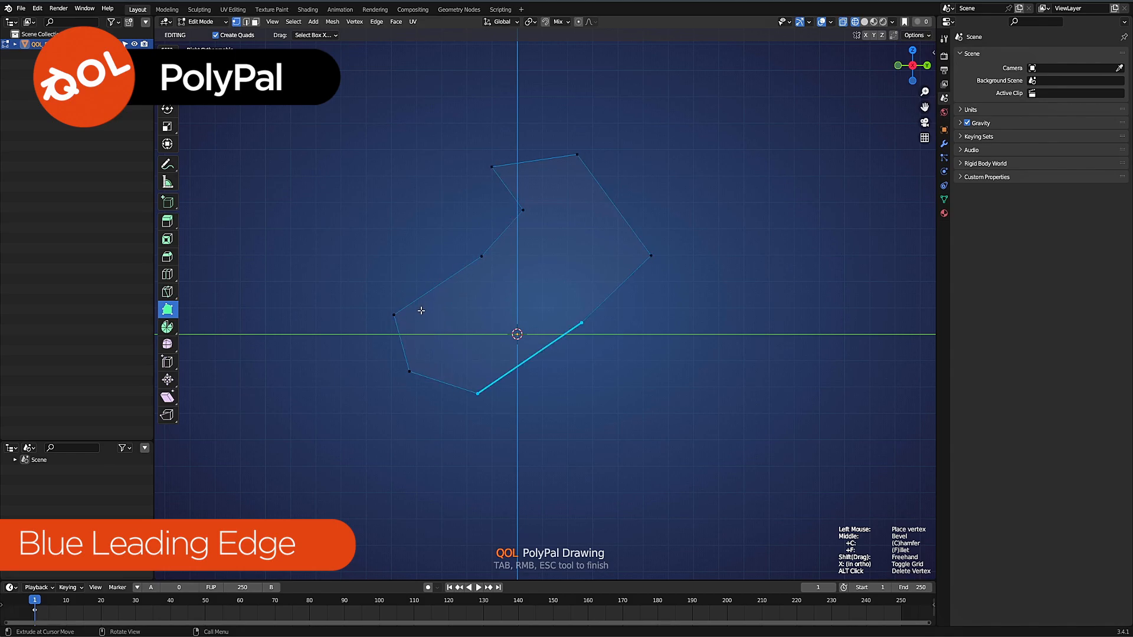
pyautogui.press('Escape')
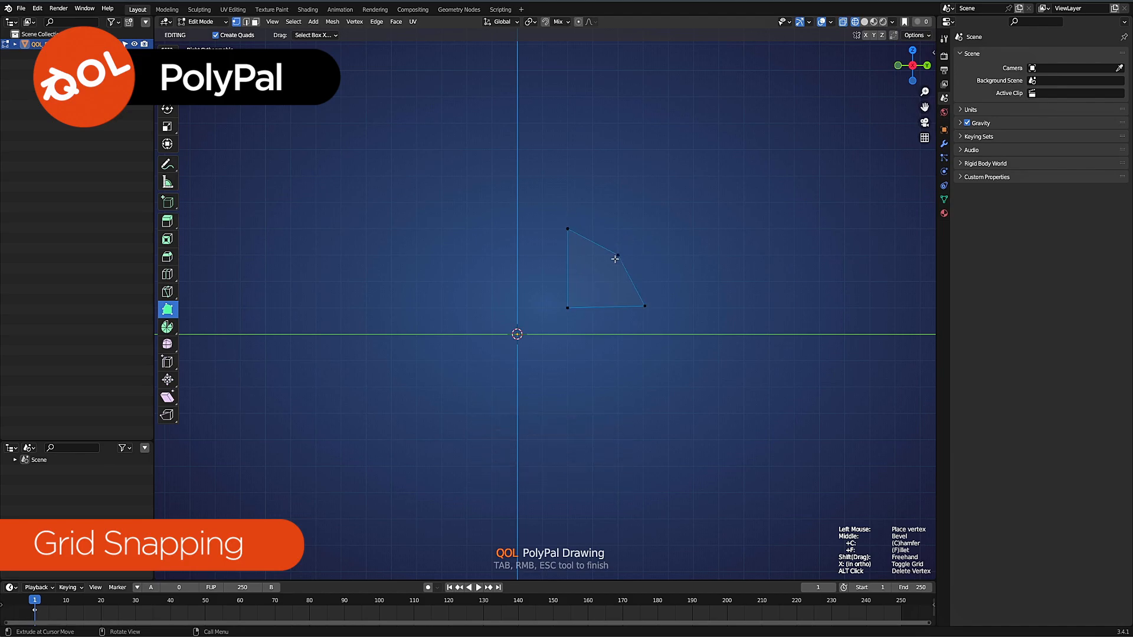
# Place four grid-snapped corners to build a stepped PolyPal outline
pyautogui.click(617, 257)
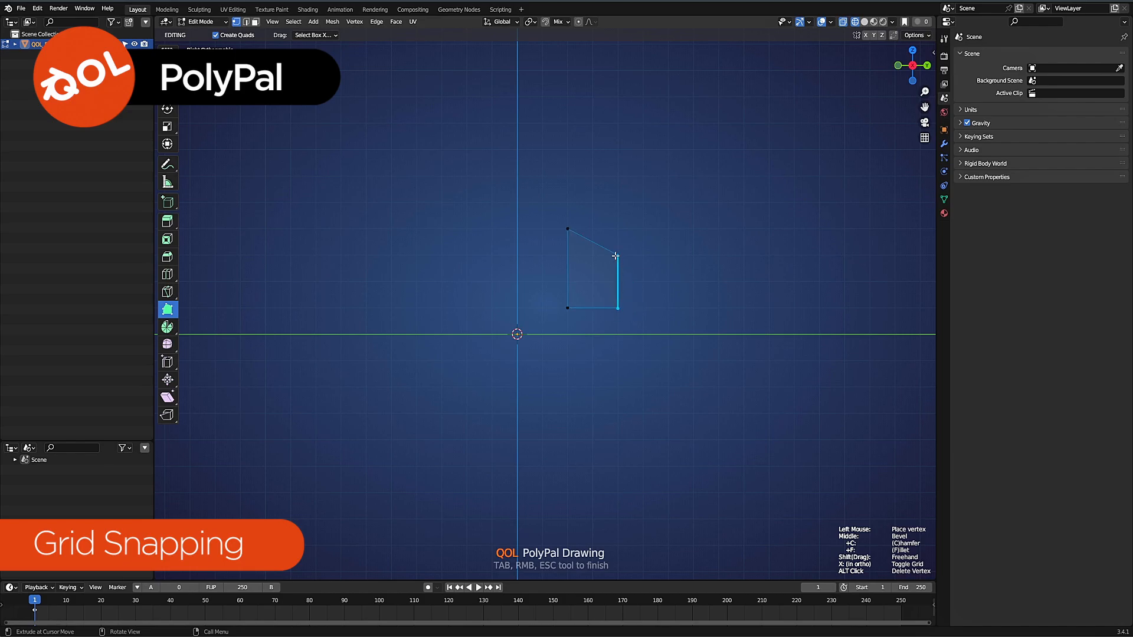
pyautogui.click(616, 184)
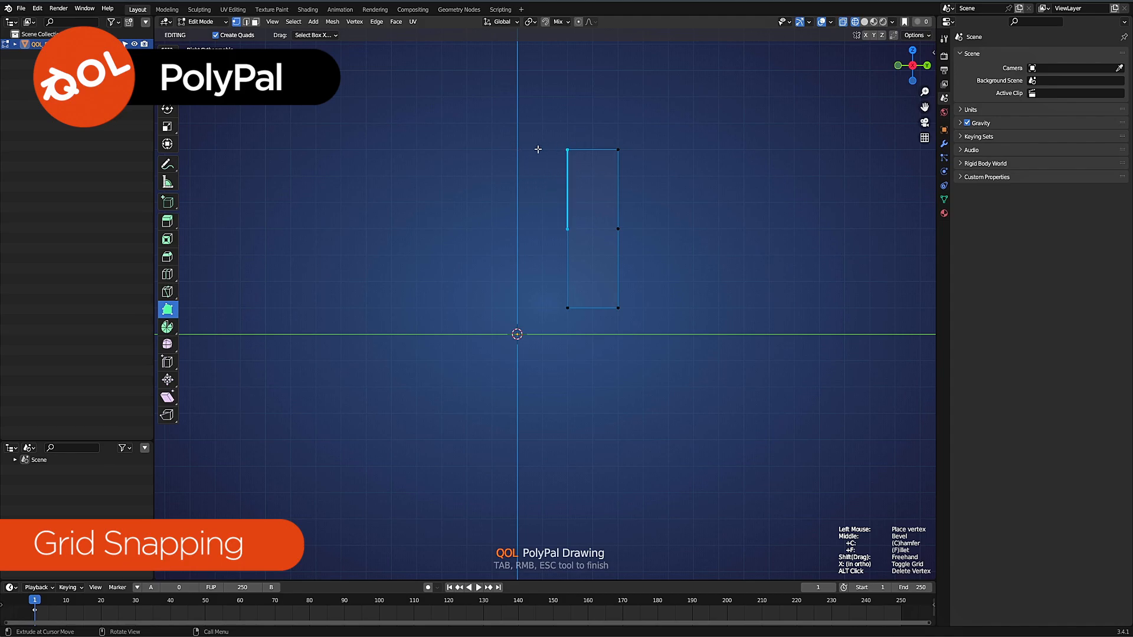
pyautogui.click(491, 177)
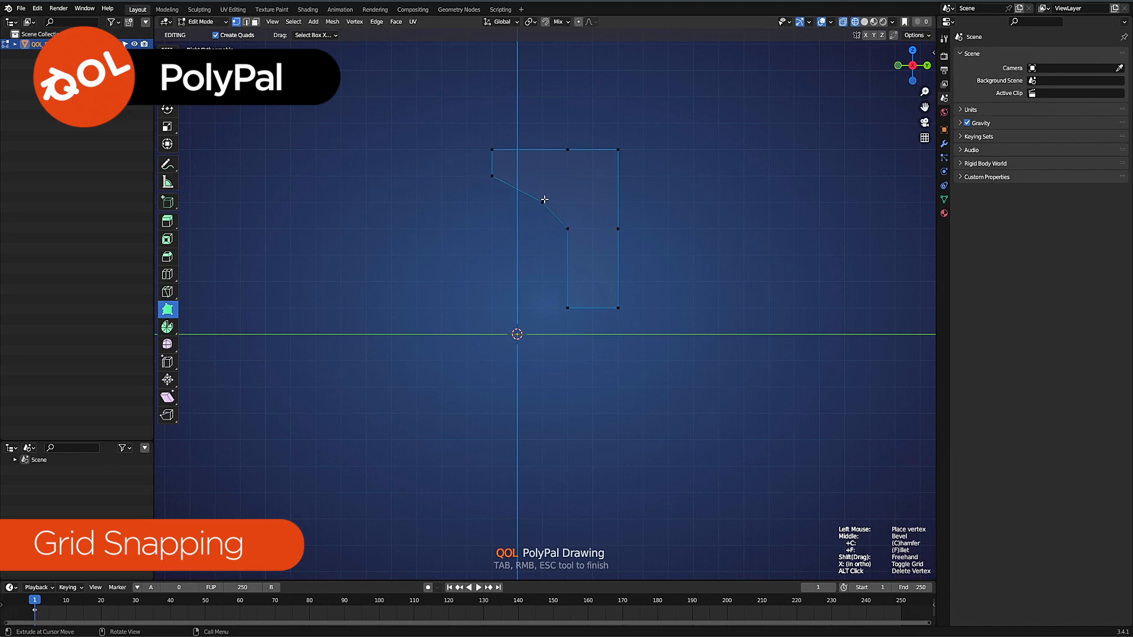
pyautogui.click(567, 229)
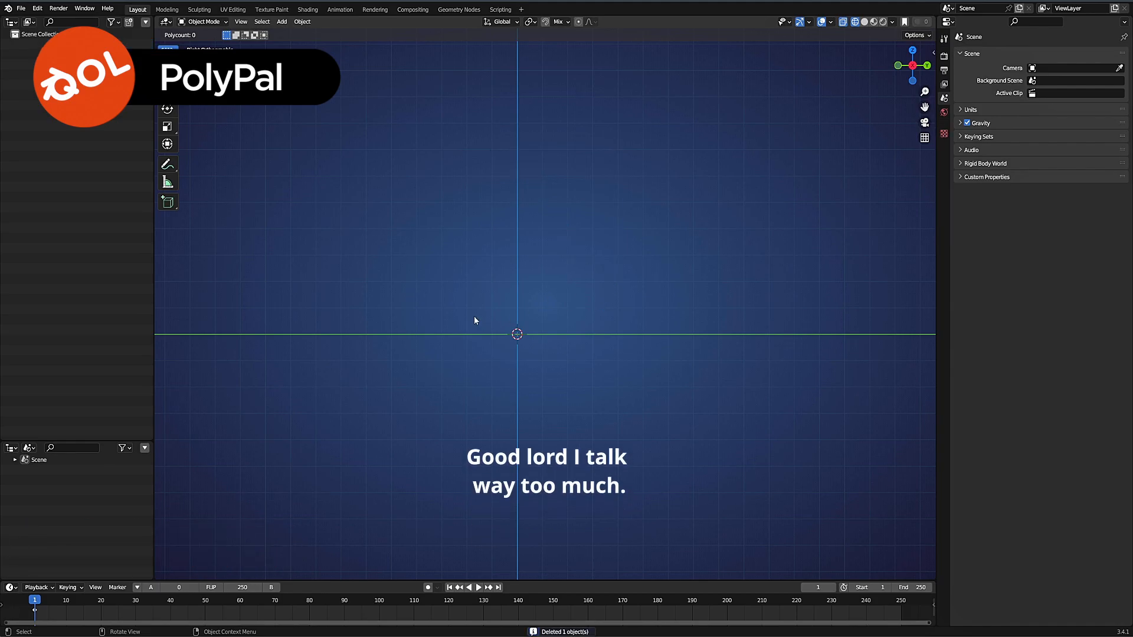
pyautogui.moveTo(476, 327)
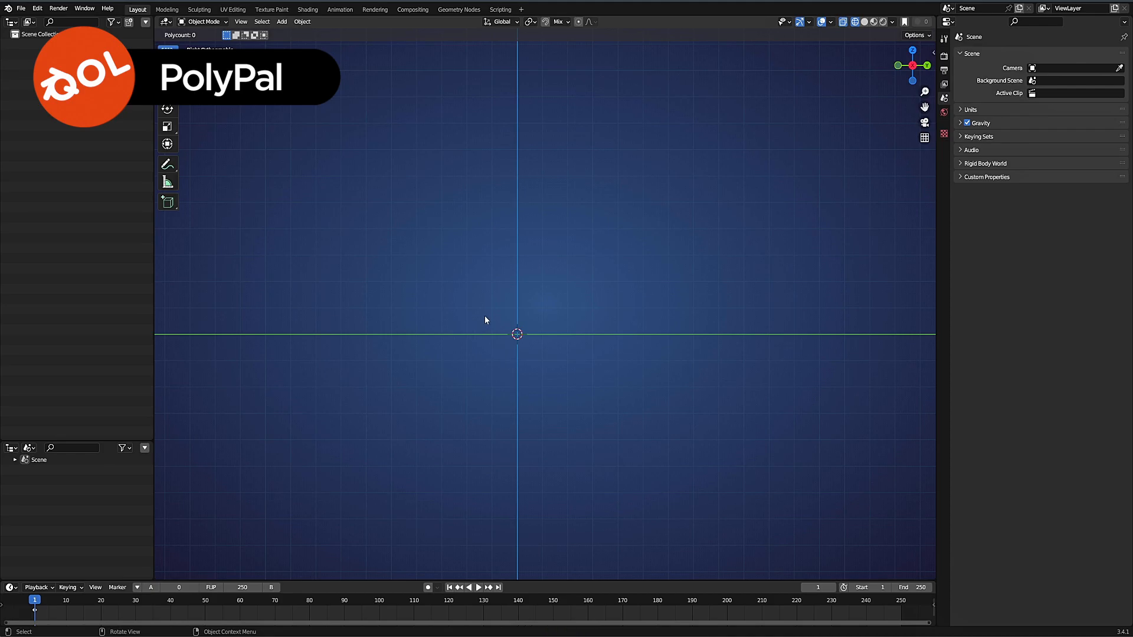
# Add PolyPal Rectangle shapes, then PolyPal Circle shapes, from the Add menu
pyautogui.click(280, 22)
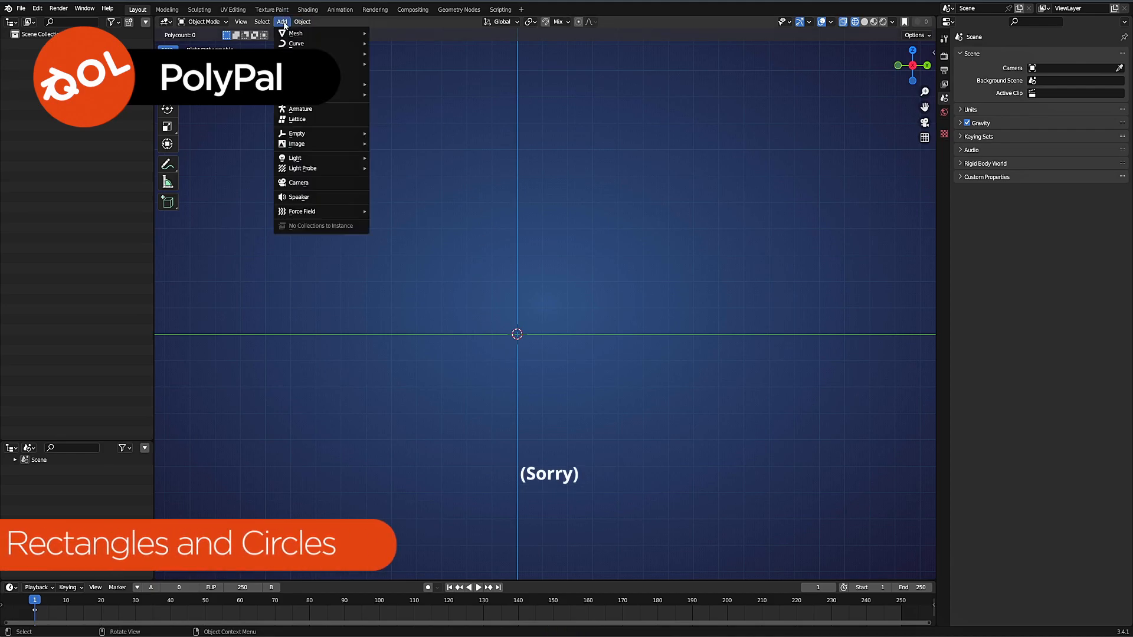
pyautogui.moveTo(295, 32)
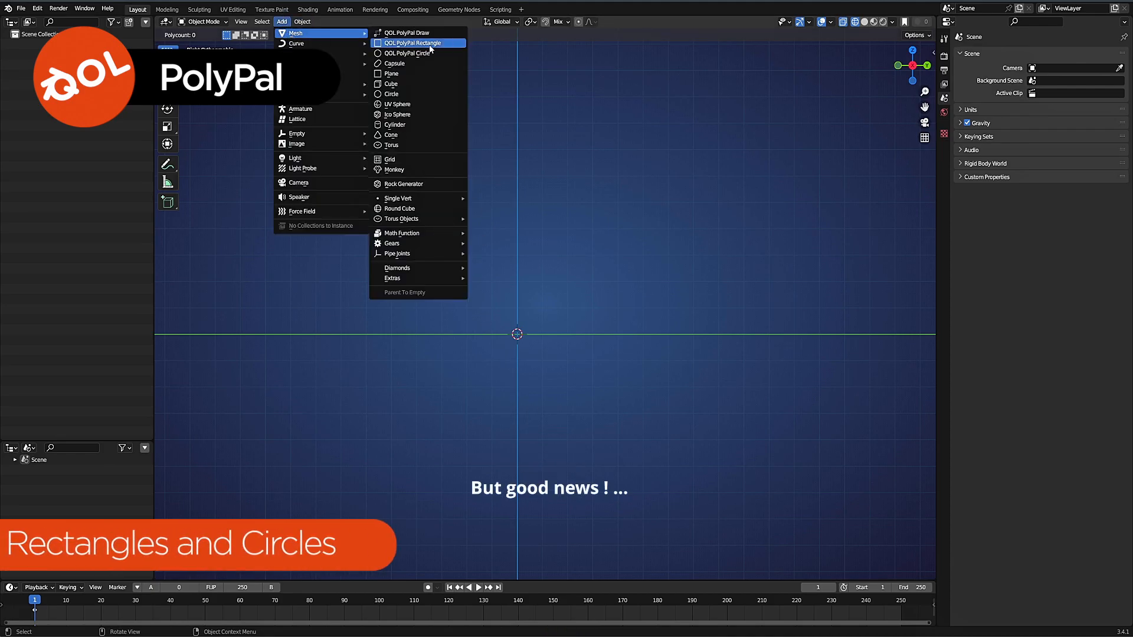
pyautogui.click(410, 42)
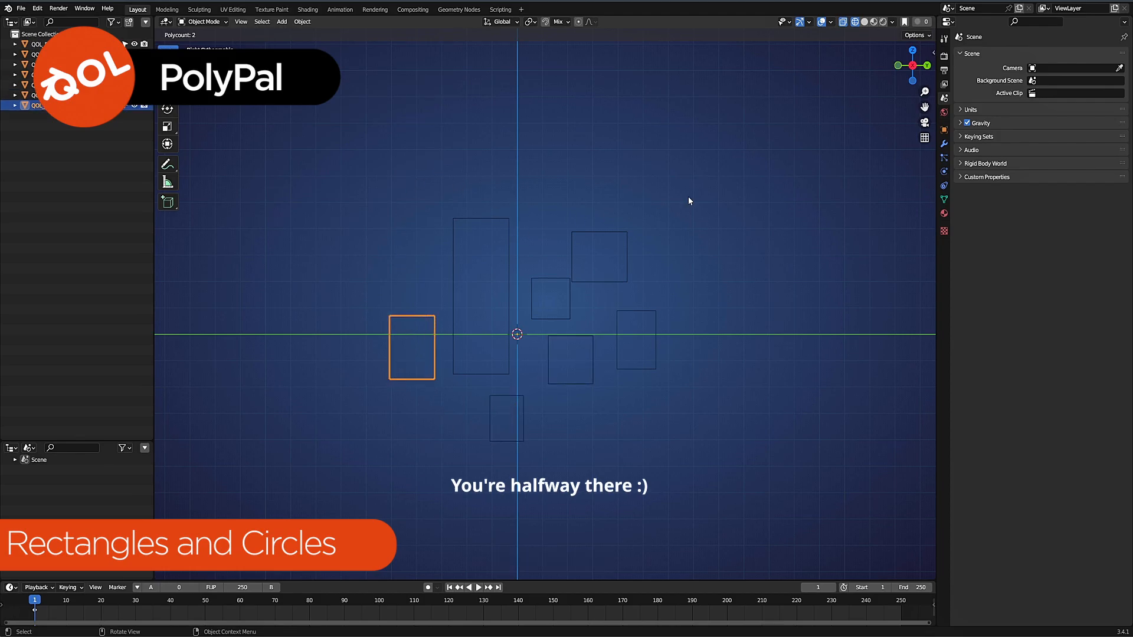
pyautogui.moveTo(465, 311)
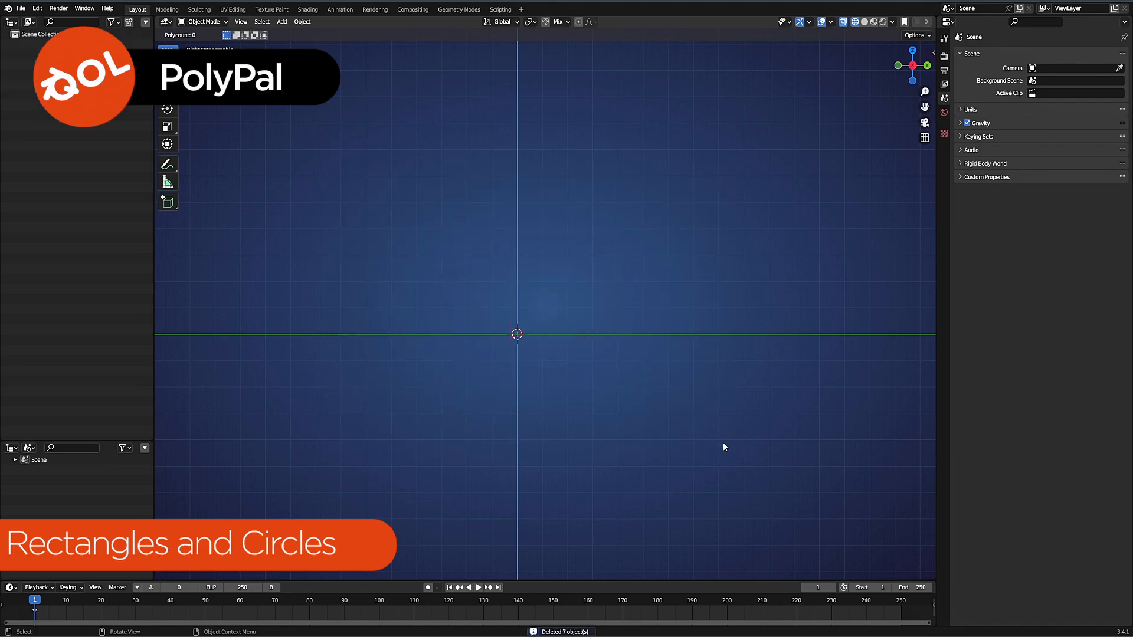
pyautogui.click(280, 22)
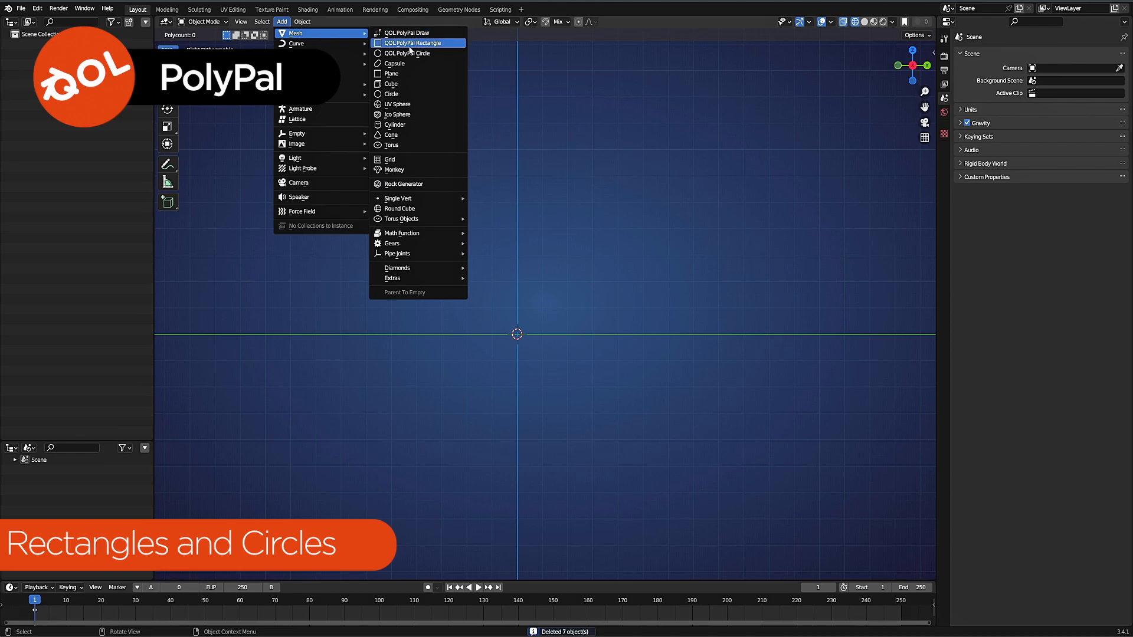
pyautogui.click(409, 52)
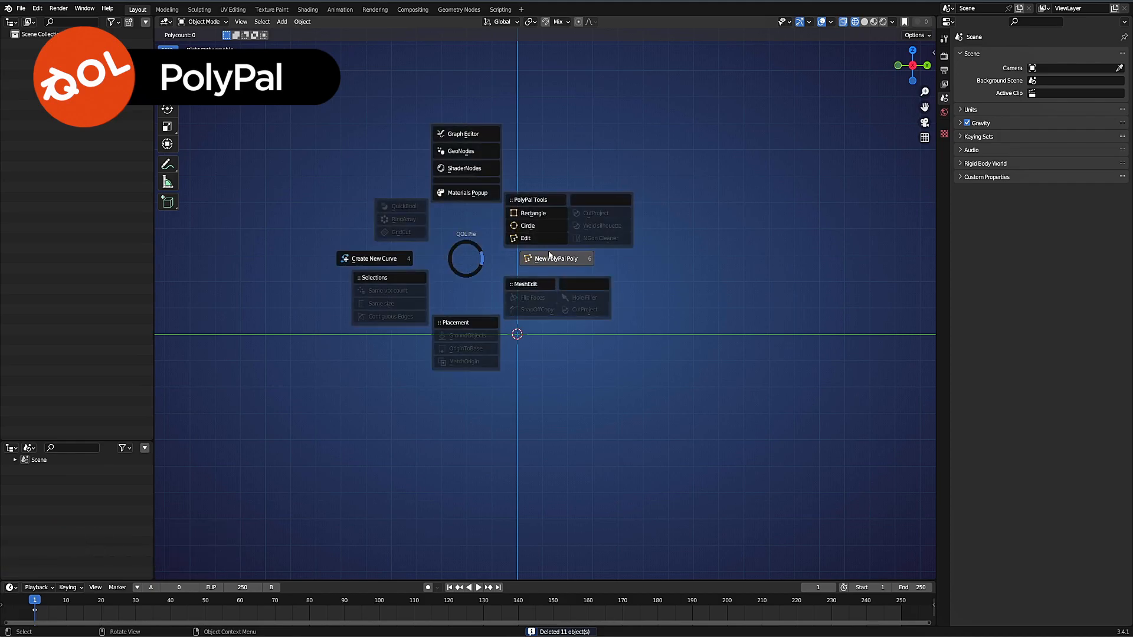
# Draw a new PolyPal polygon beside the circles and reopen it for PolyPal editing
pyautogui.click(527, 225)
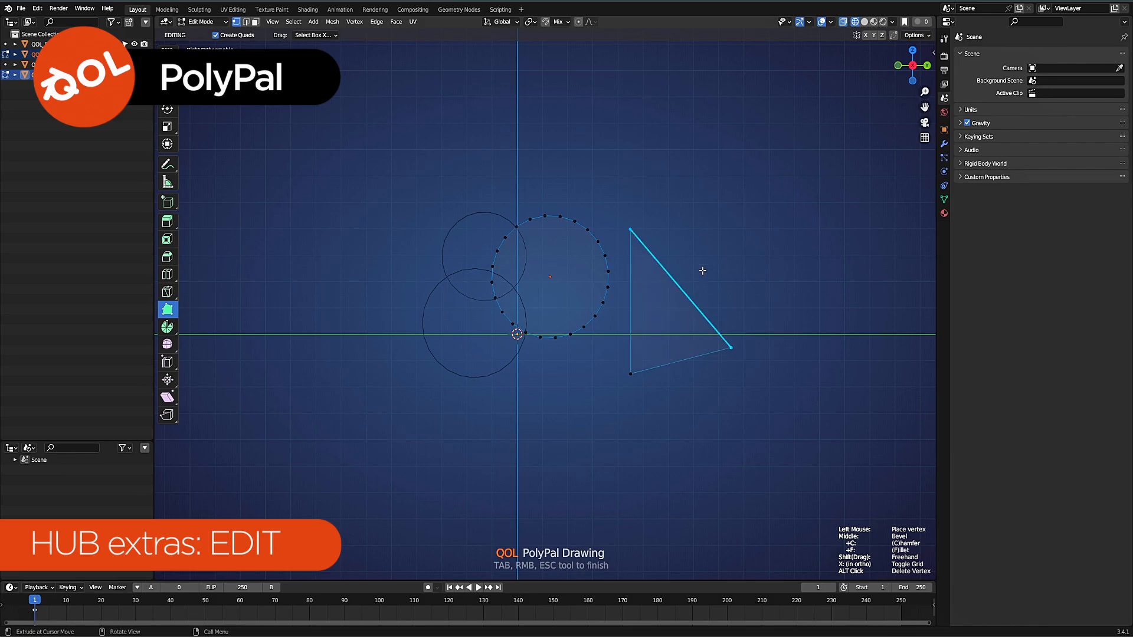
pyautogui.click(576, 173)
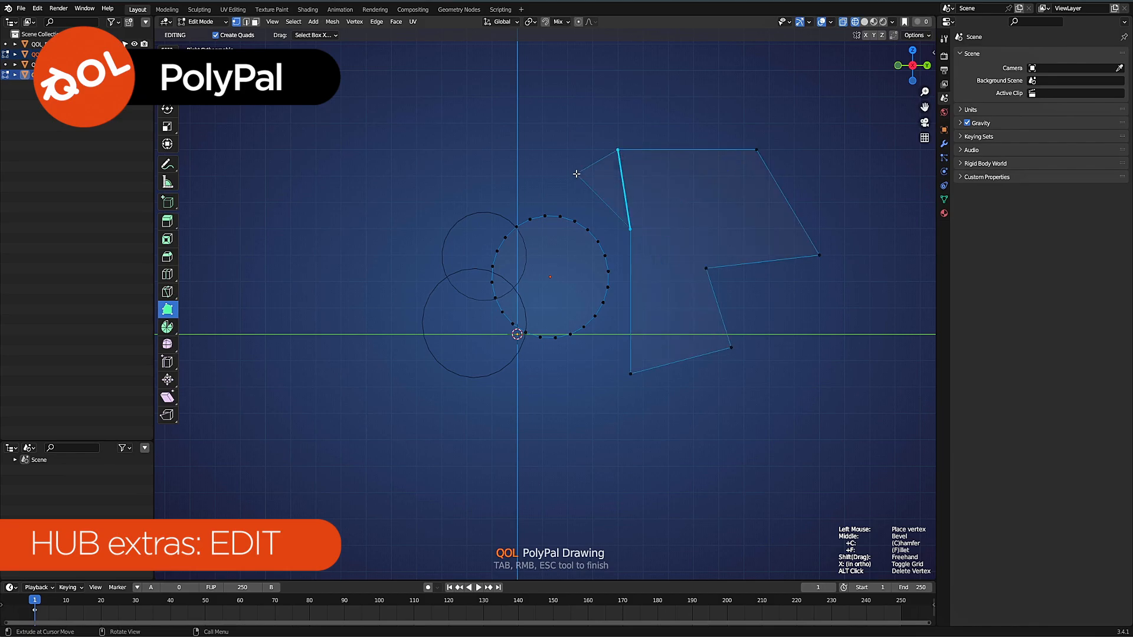
pyautogui.press('Tab')
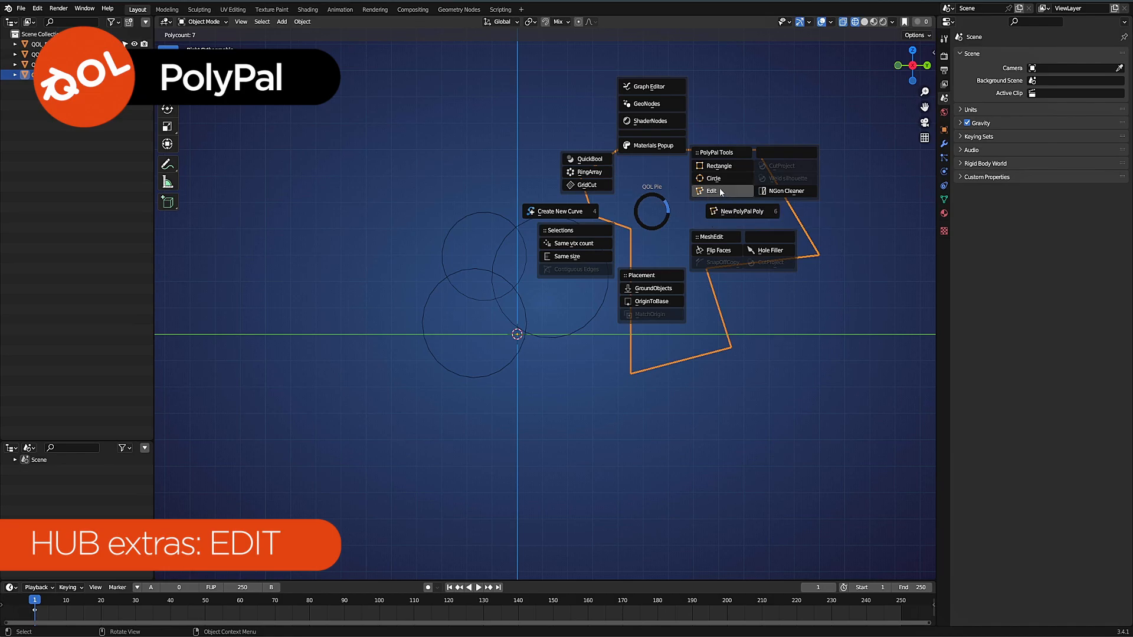
pyautogui.click(711, 191)
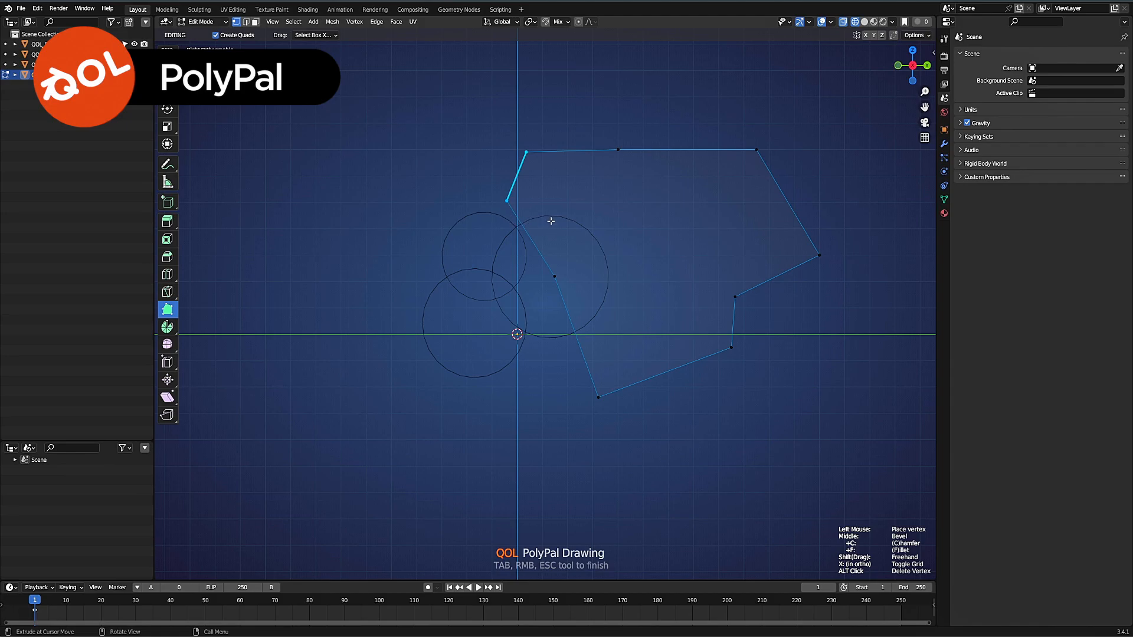
pyautogui.moveTo(592, 201)
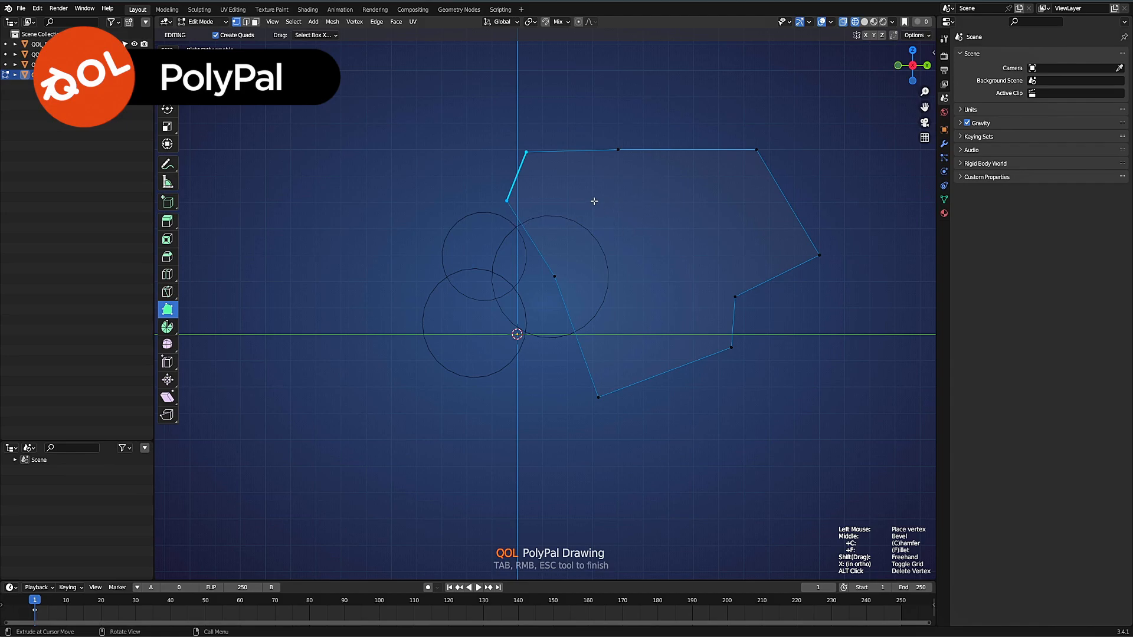
pyautogui.moveTo(601, 279)
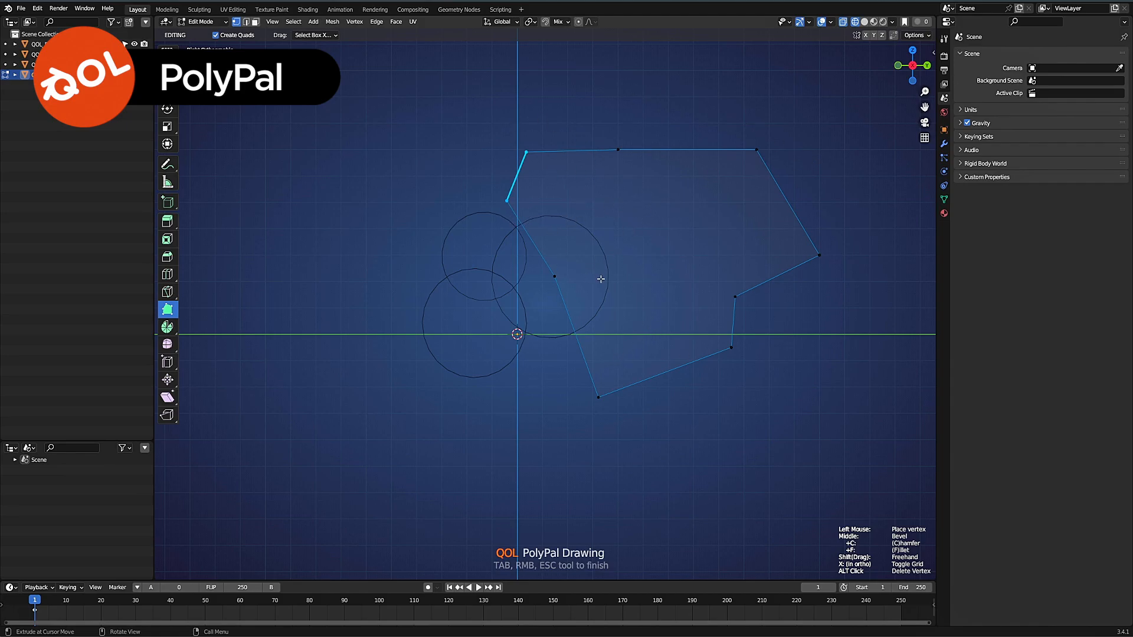
pyautogui.moveTo(694, 266)
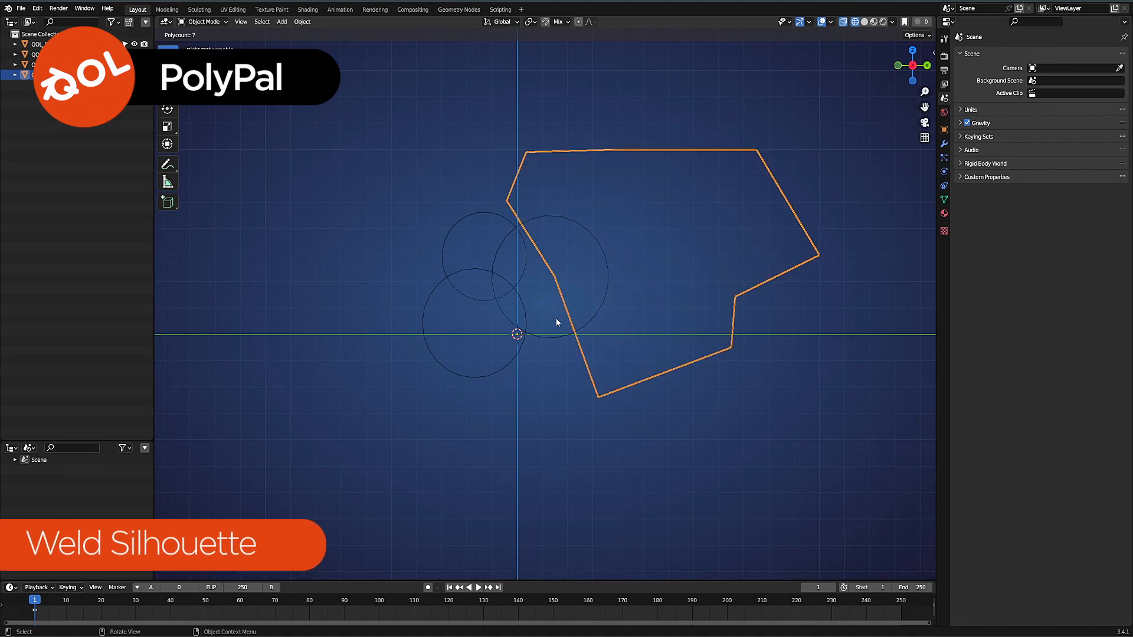
pyautogui.moveTo(489, 318)
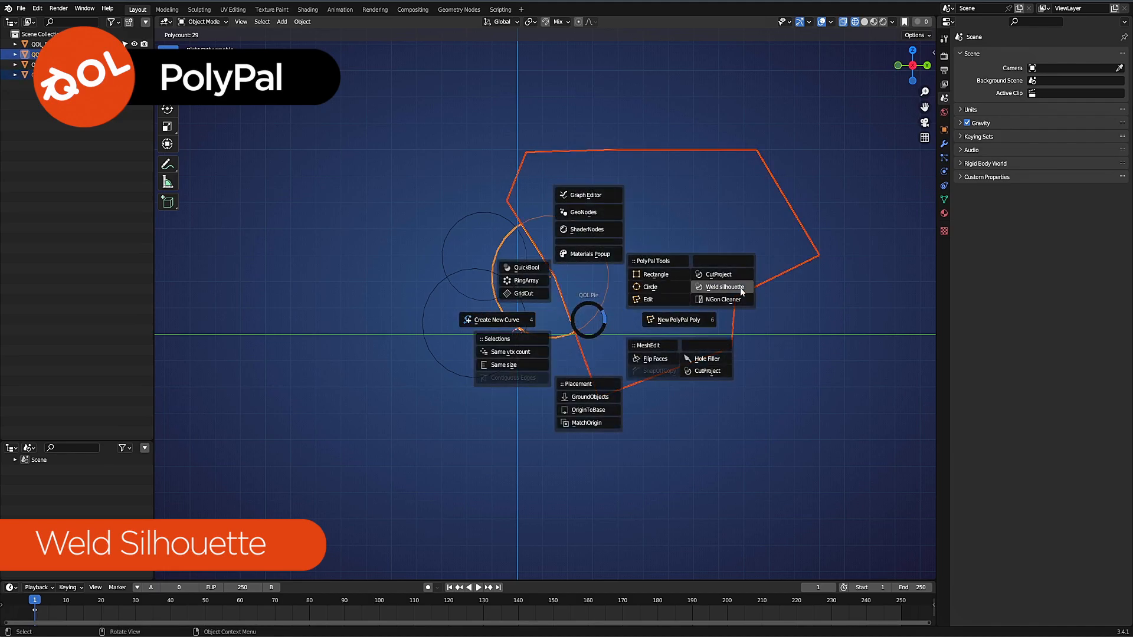
# Apply Weld silhouette to the polygon and circles, run NGon Cleaner, and reselect the result
pyautogui.click(722, 287)
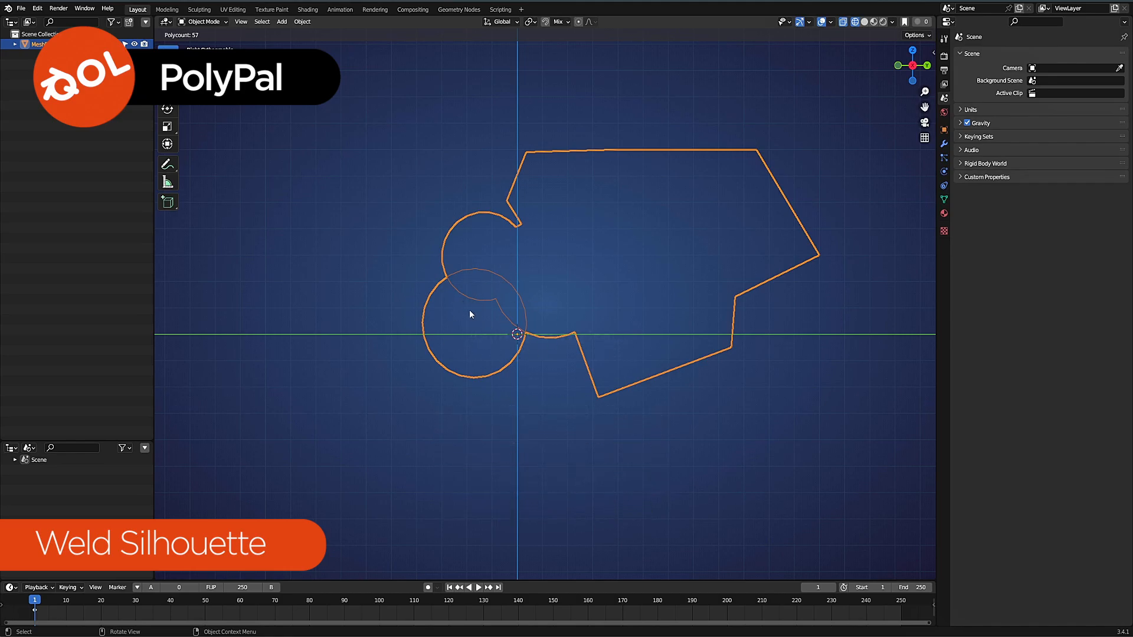
pyautogui.moveTo(540, 331)
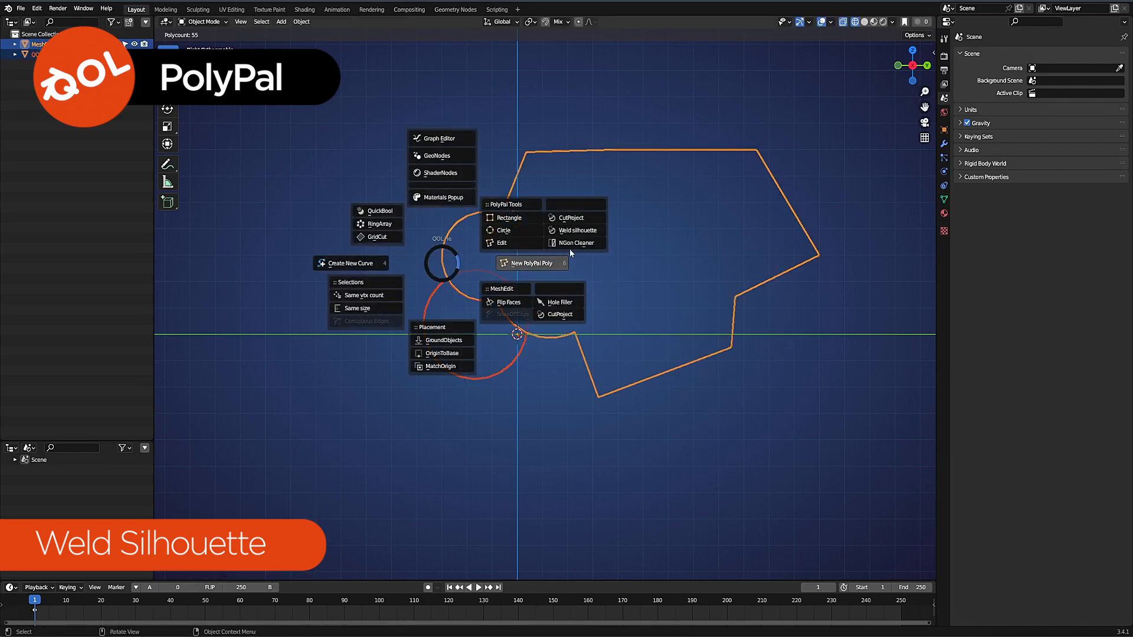
pyautogui.click(576, 229)
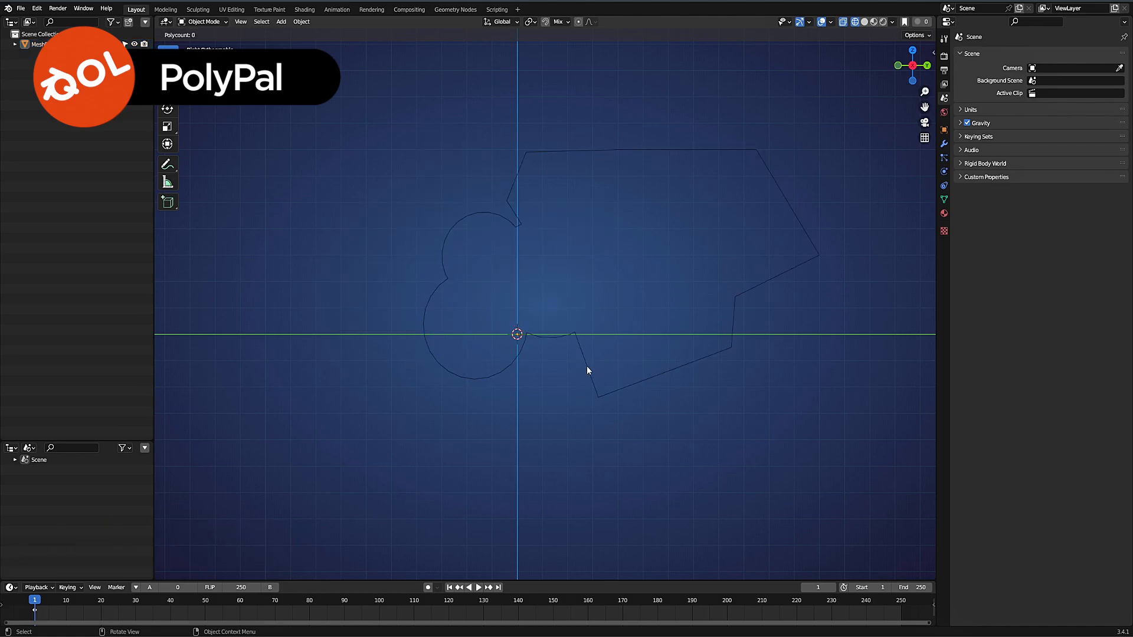
pyautogui.click(587, 371)
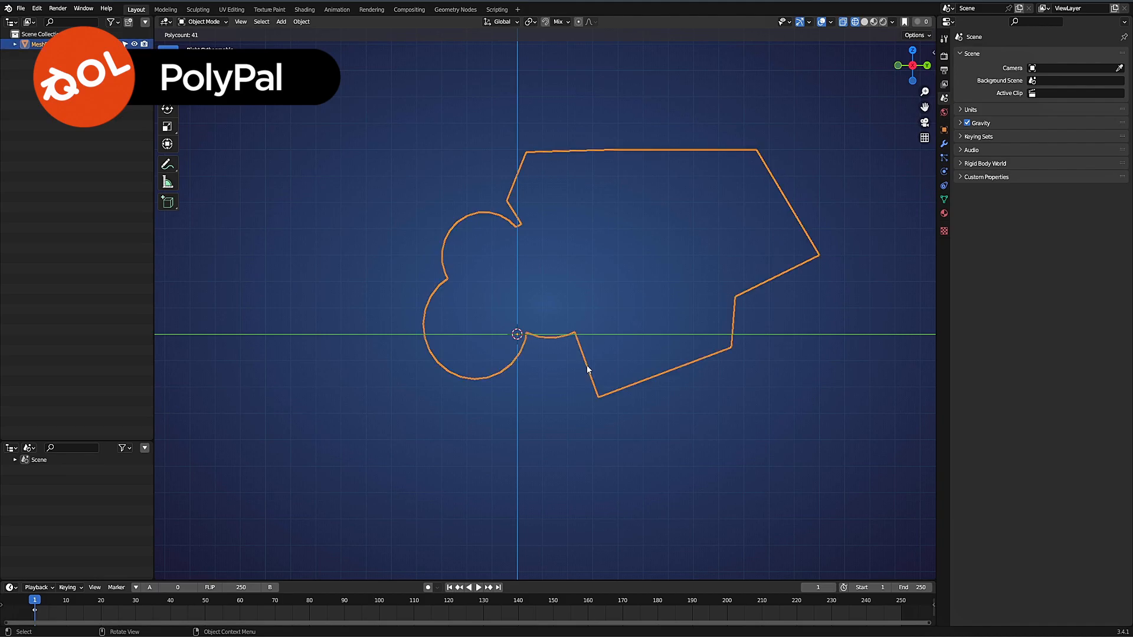
pyautogui.moveTo(405, 318)
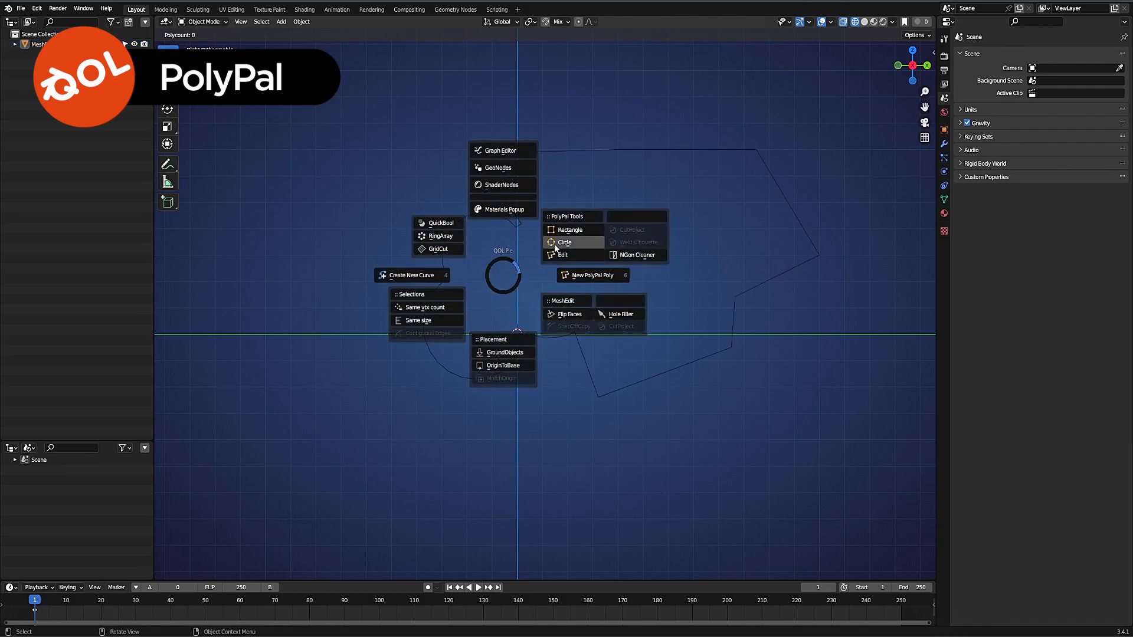
# Carve a semicircular notch into the silhouette's top edge with a PolyPal circle
pyautogui.click(564, 242)
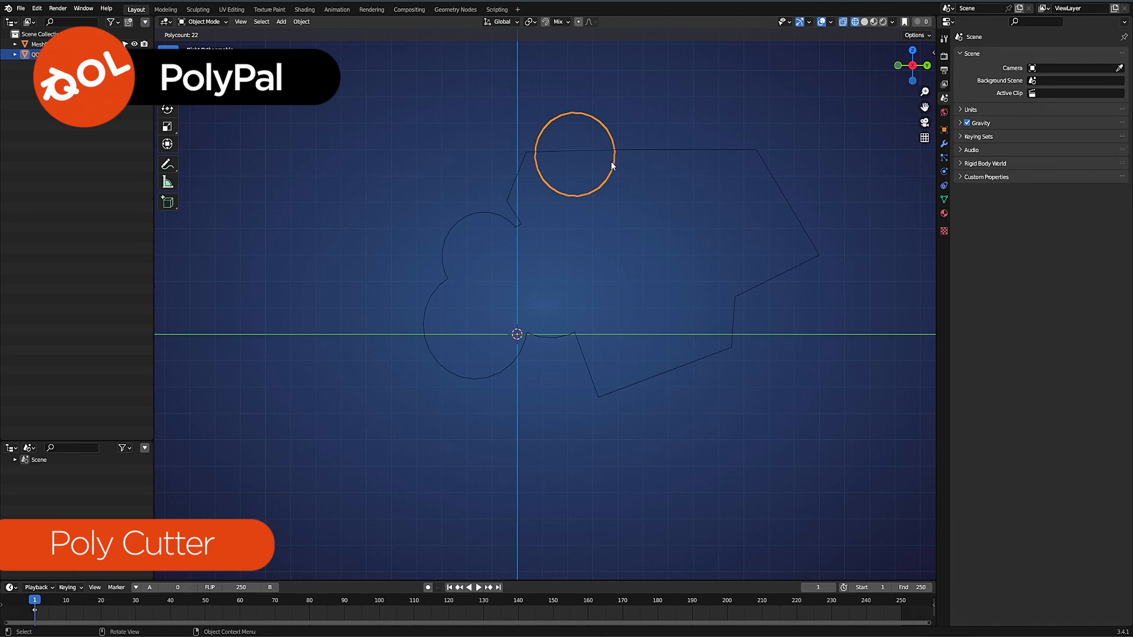
pyautogui.moveTo(611, 164)
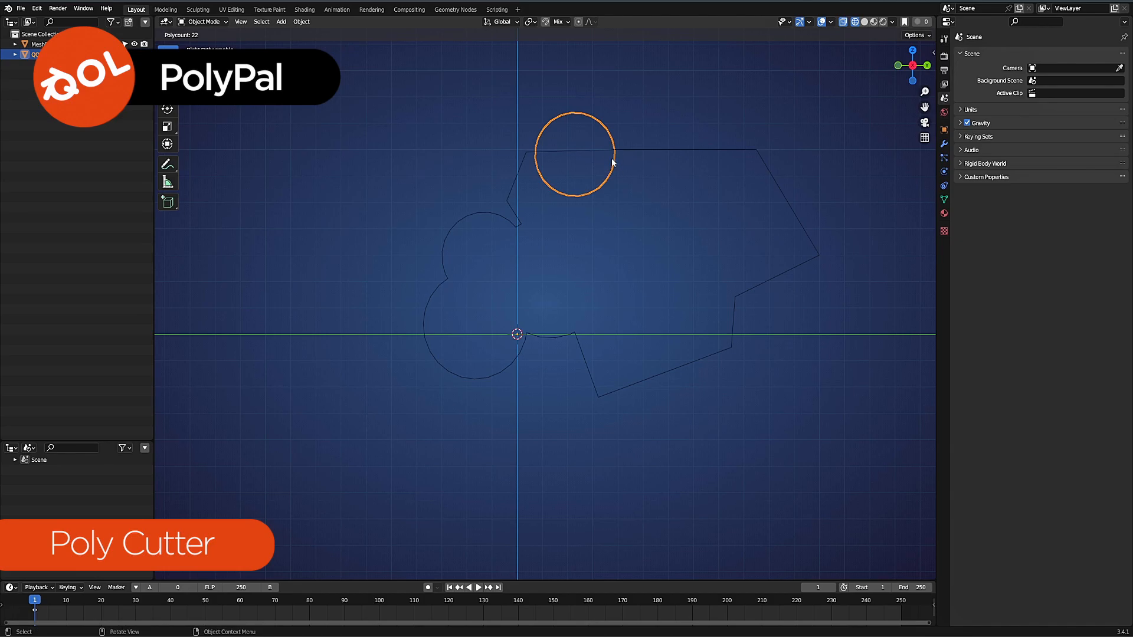
pyautogui.moveTo(609, 184)
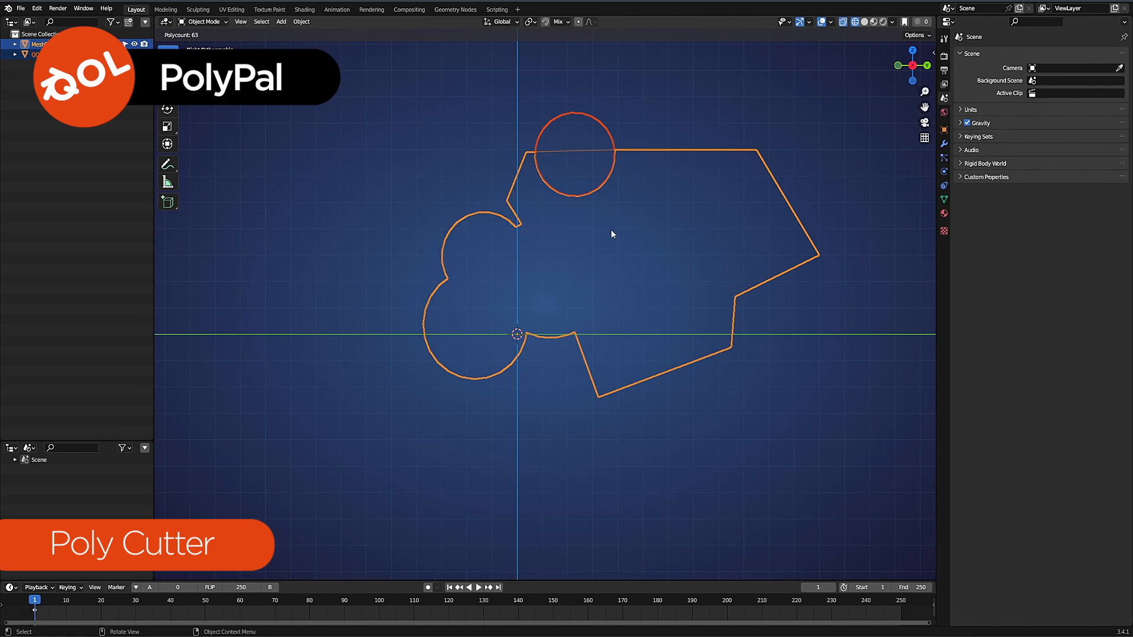
pyautogui.moveTo(627, 217)
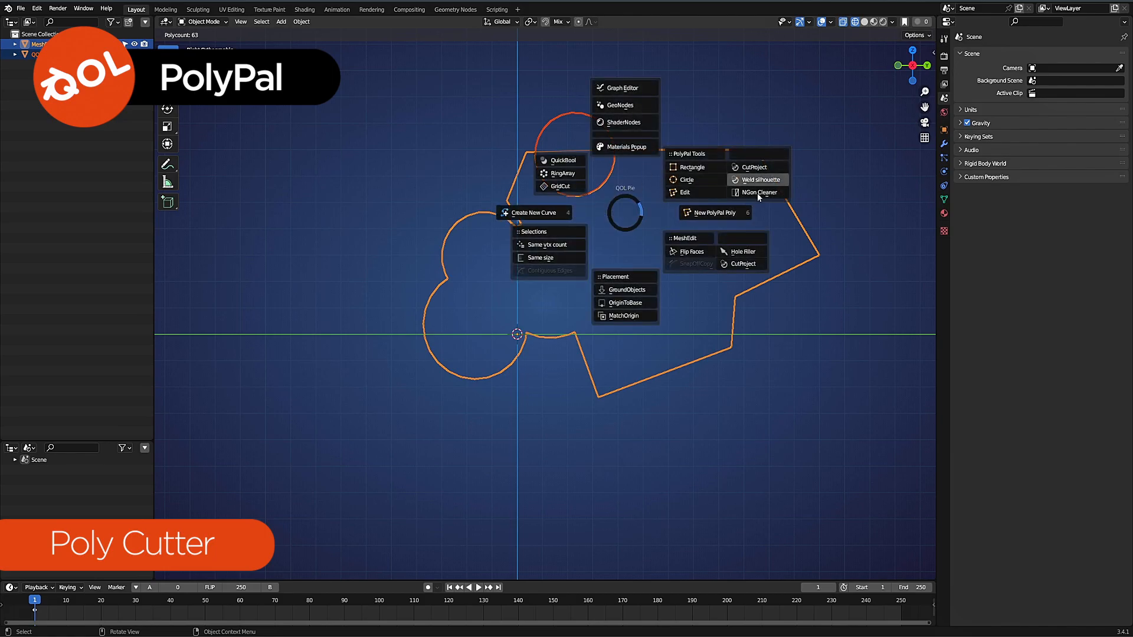
pyautogui.click(755, 180)
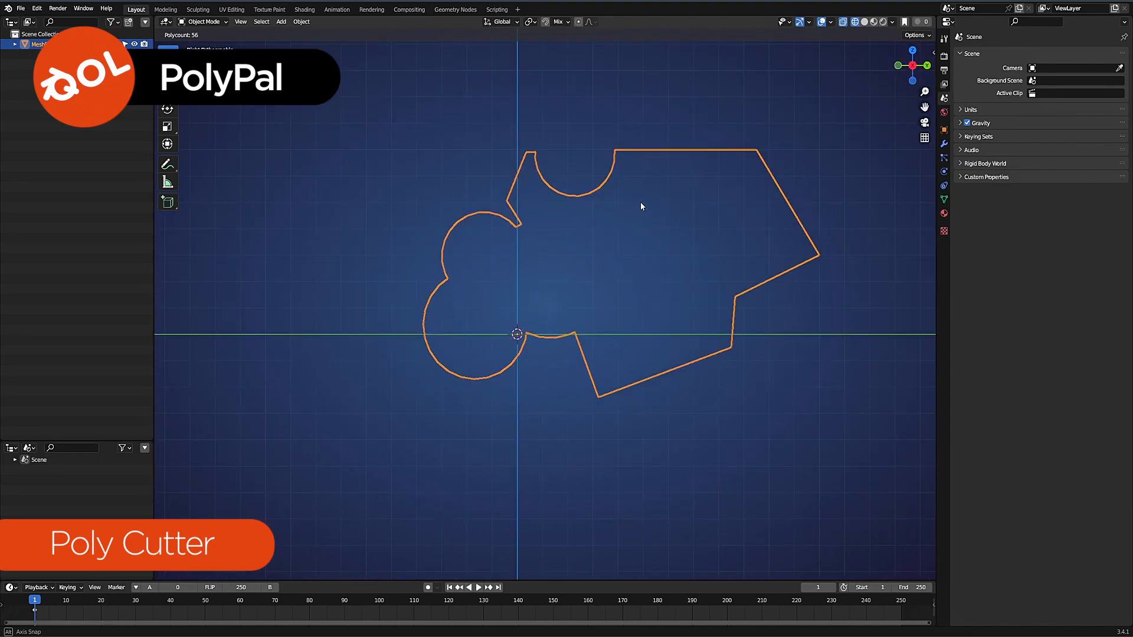
pyautogui.moveTo(640, 206); pyautogui.dragTo(591, 276)
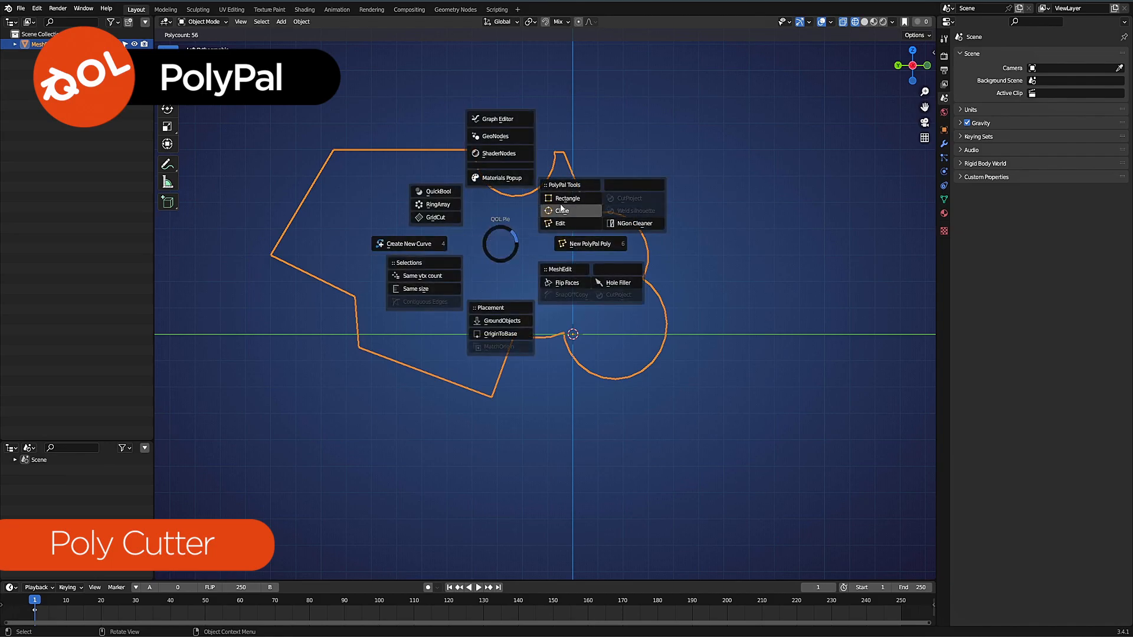
# Start drawing a PolyPal circle over the outline to cut into it
pyautogui.click(562, 210)
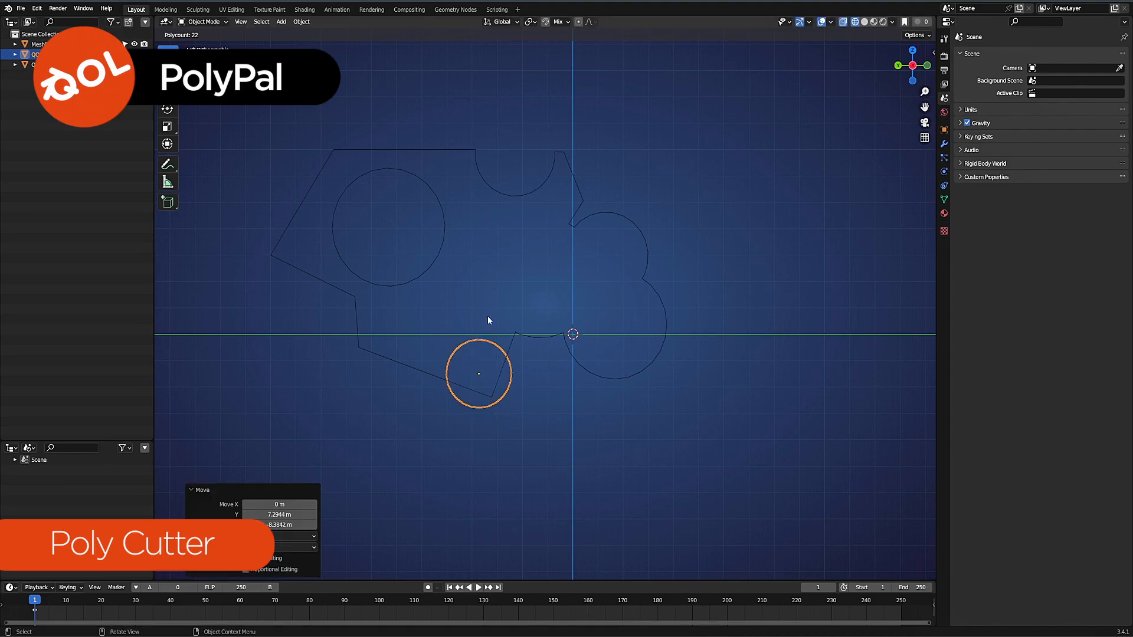
pyautogui.moveTo(430, 269)
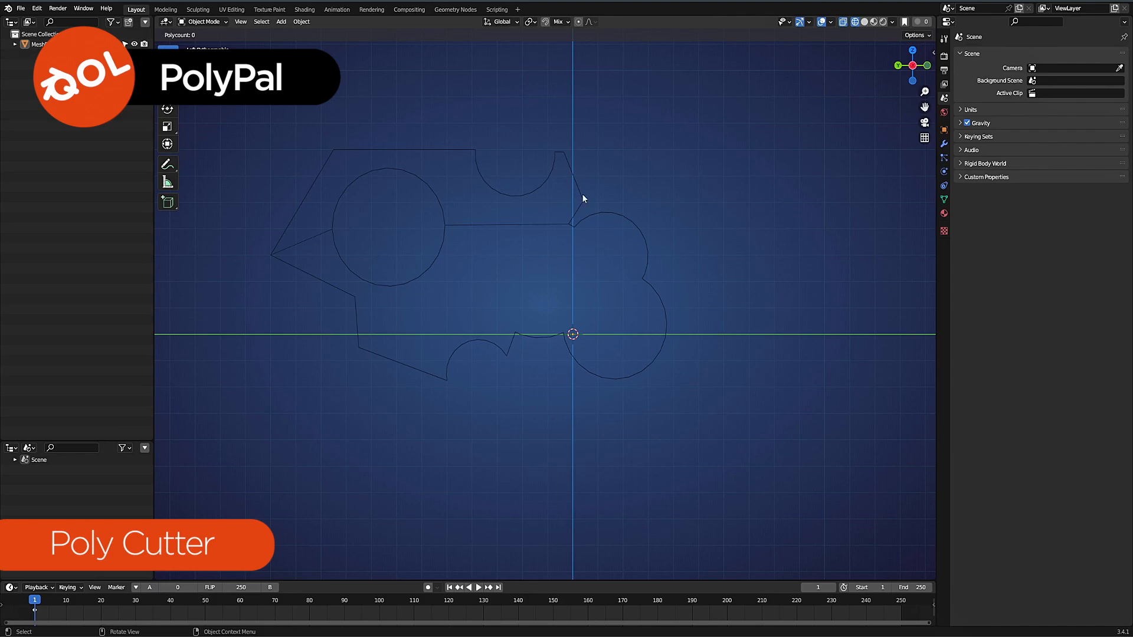
pyautogui.moveTo(465, 255)
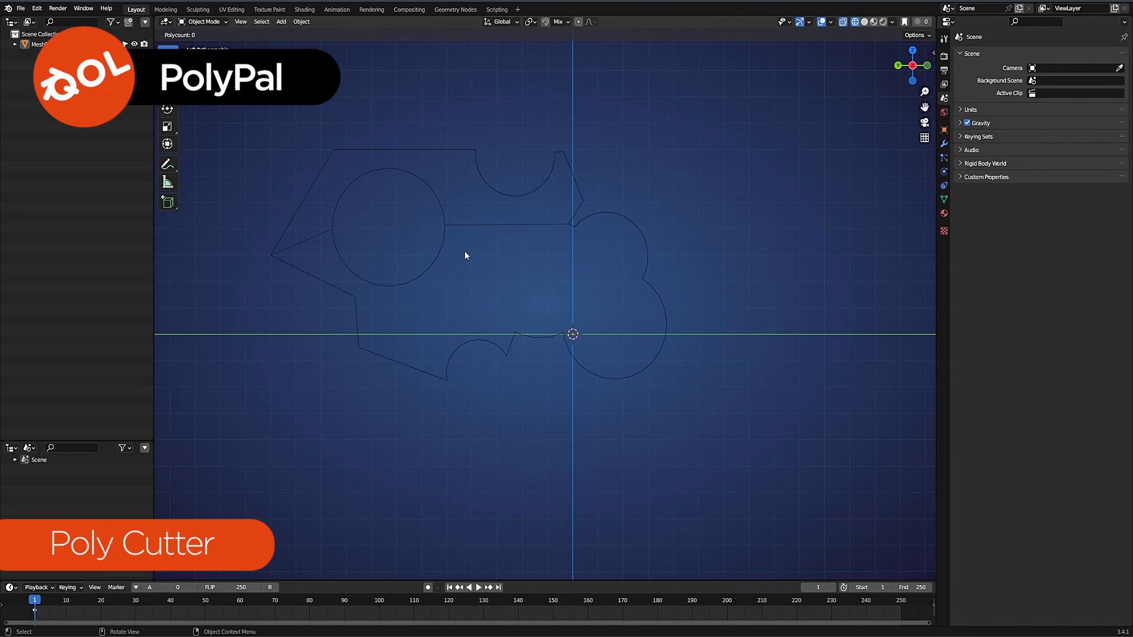
pyautogui.moveTo(467, 210)
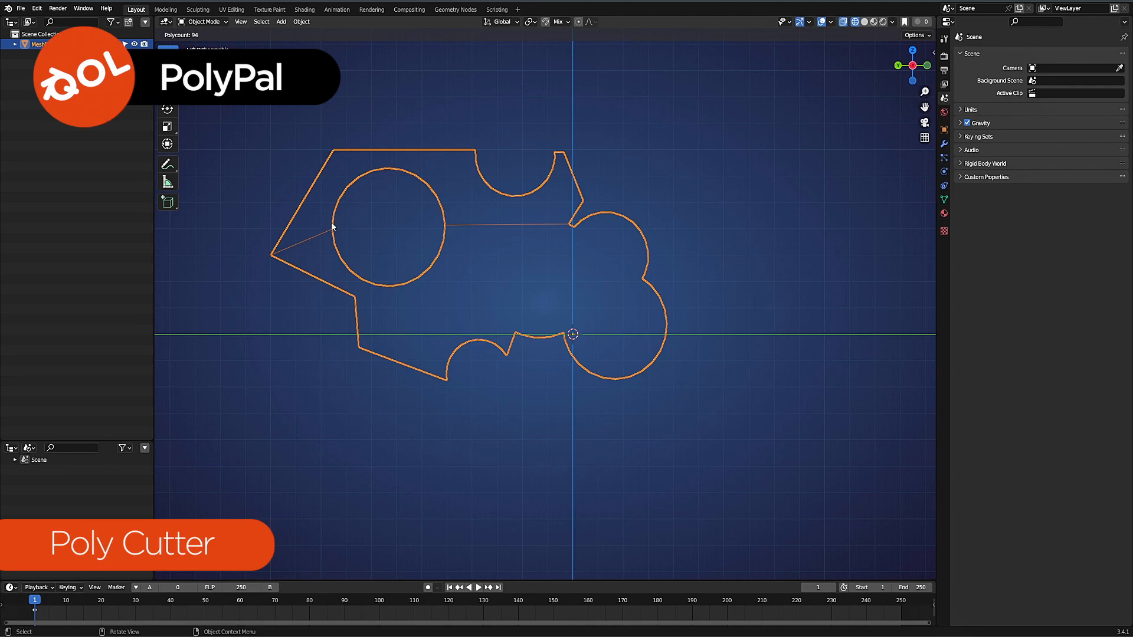
pyautogui.moveTo(524, 214)
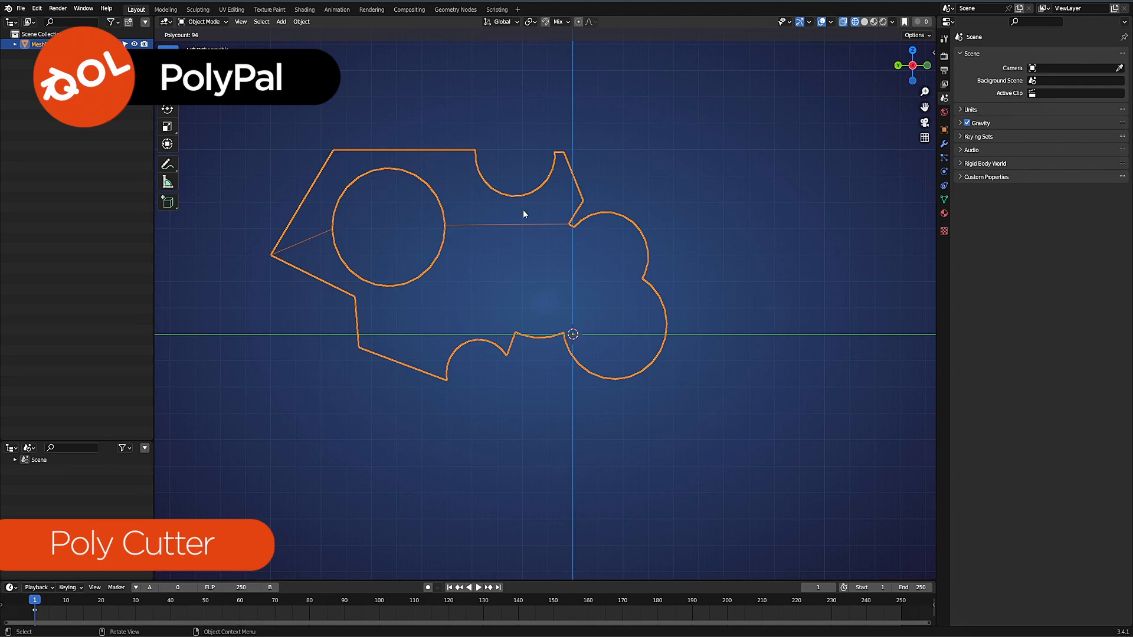
pyautogui.moveTo(464, 214)
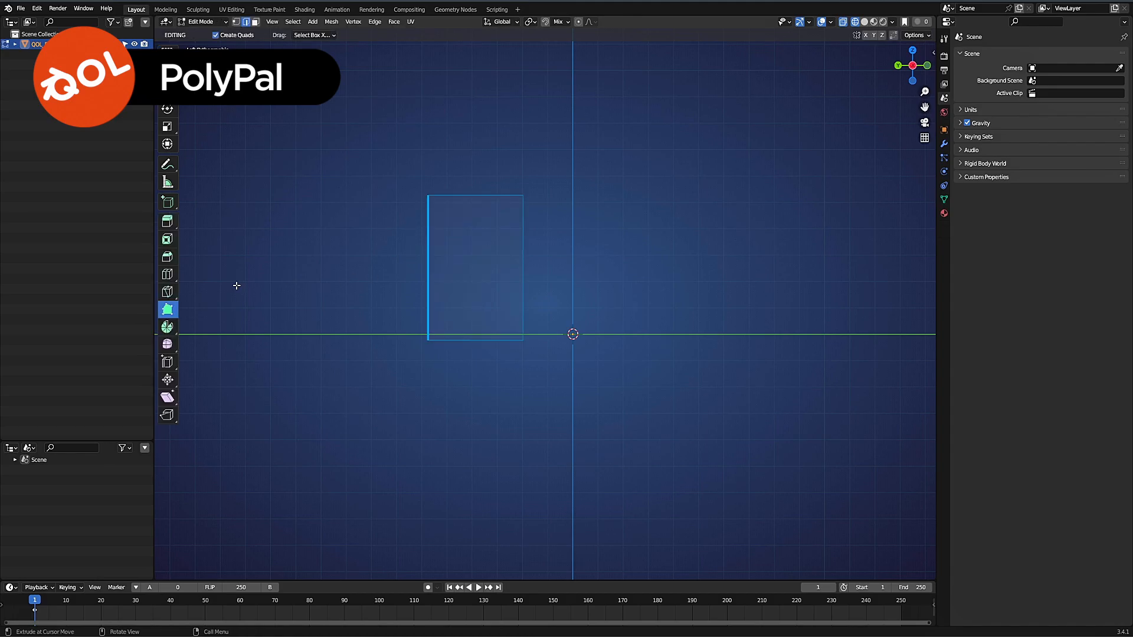
# Extrude a new quad onto the polygon, then try bevelling the inner corner vertex in Edit Mode
pyautogui.moveTo(474, 334); pyautogui.dragTo(479, 398)
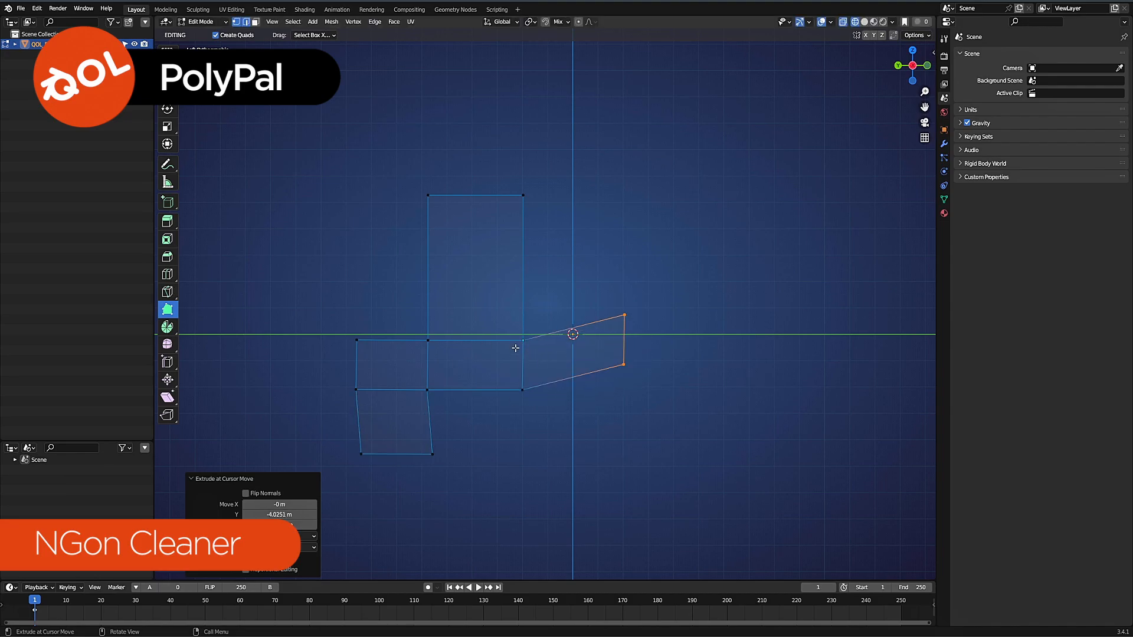
pyautogui.press('Tab')
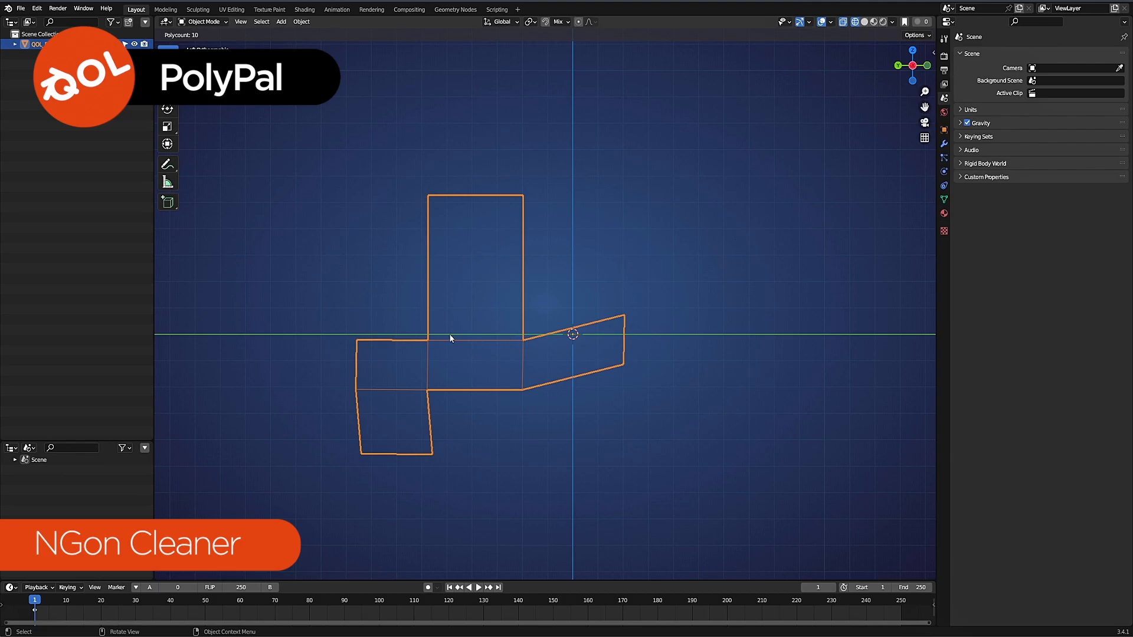
pyautogui.moveTo(437, 340)
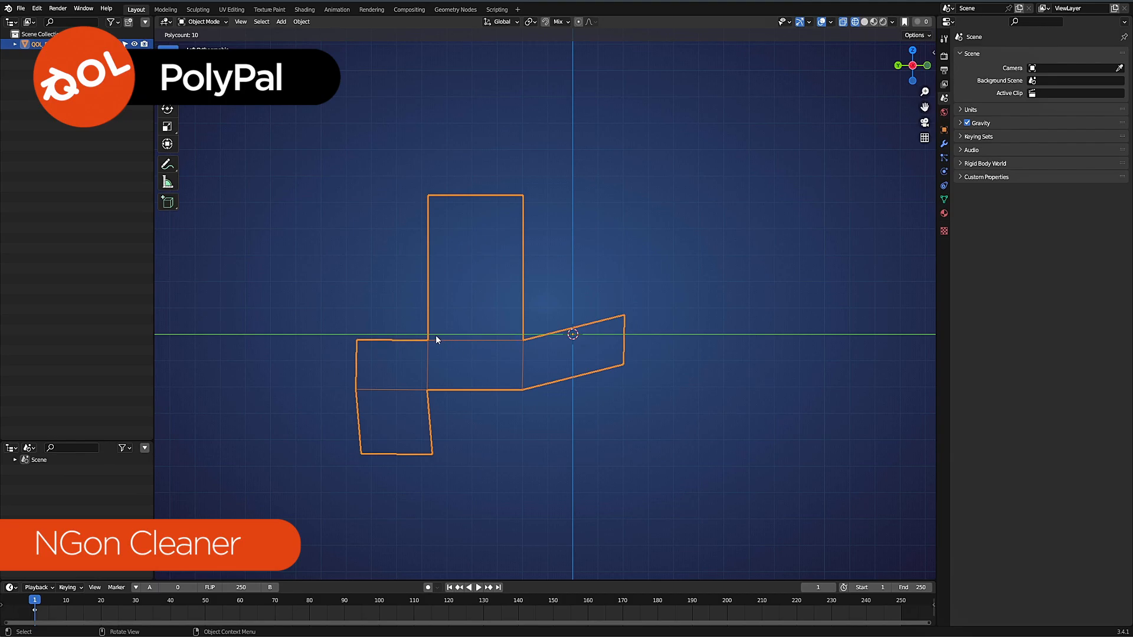
pyautogui.press('Tab')
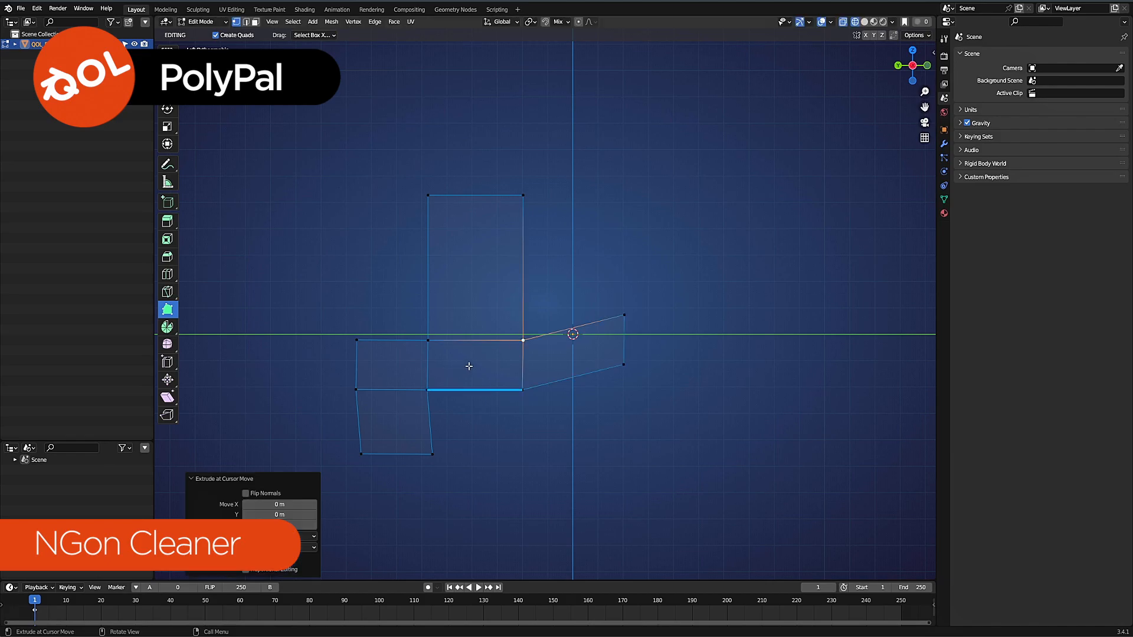
pyautogui.moveTo(511, 355)
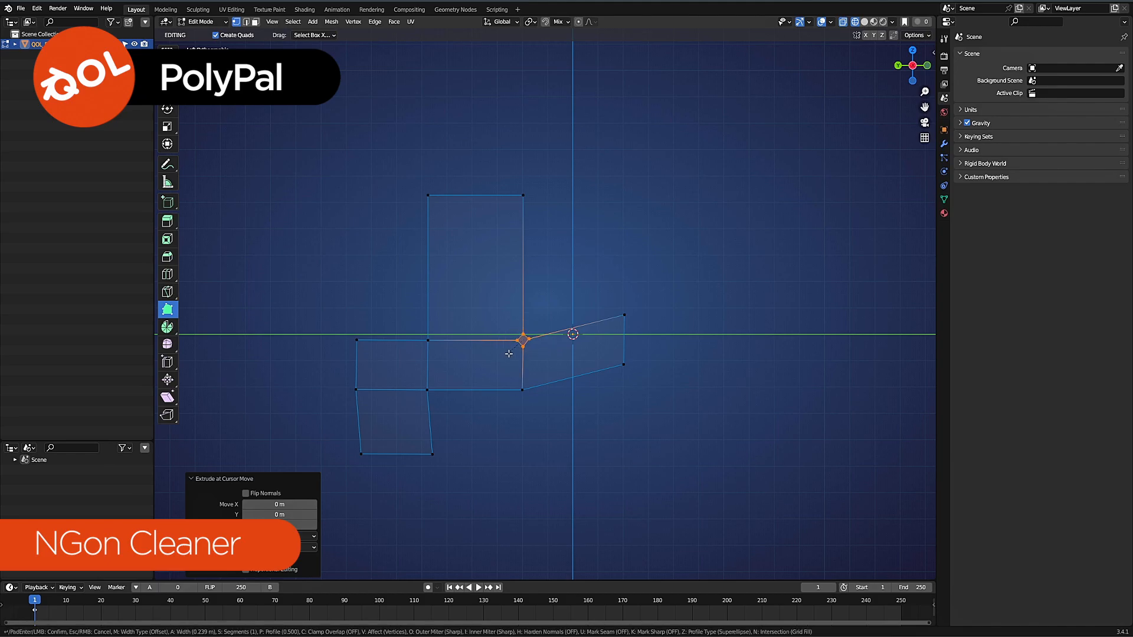
pyautogui.moveTo(509, 353); pyautogui.dragTo(560, 364)
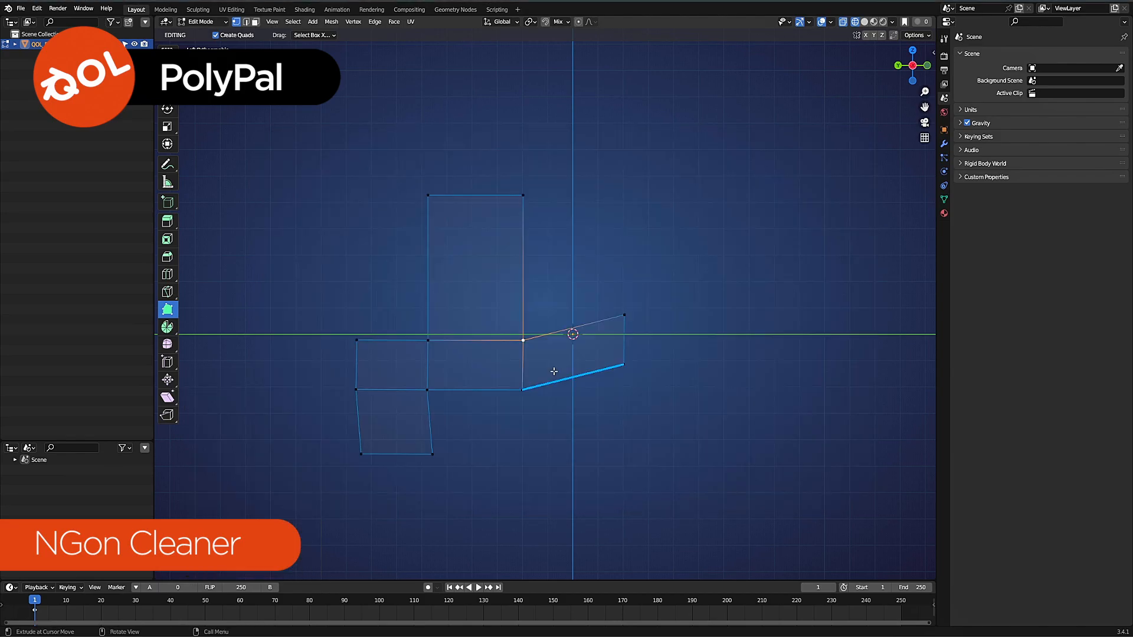
pyautogui.moveTo(531, 362)
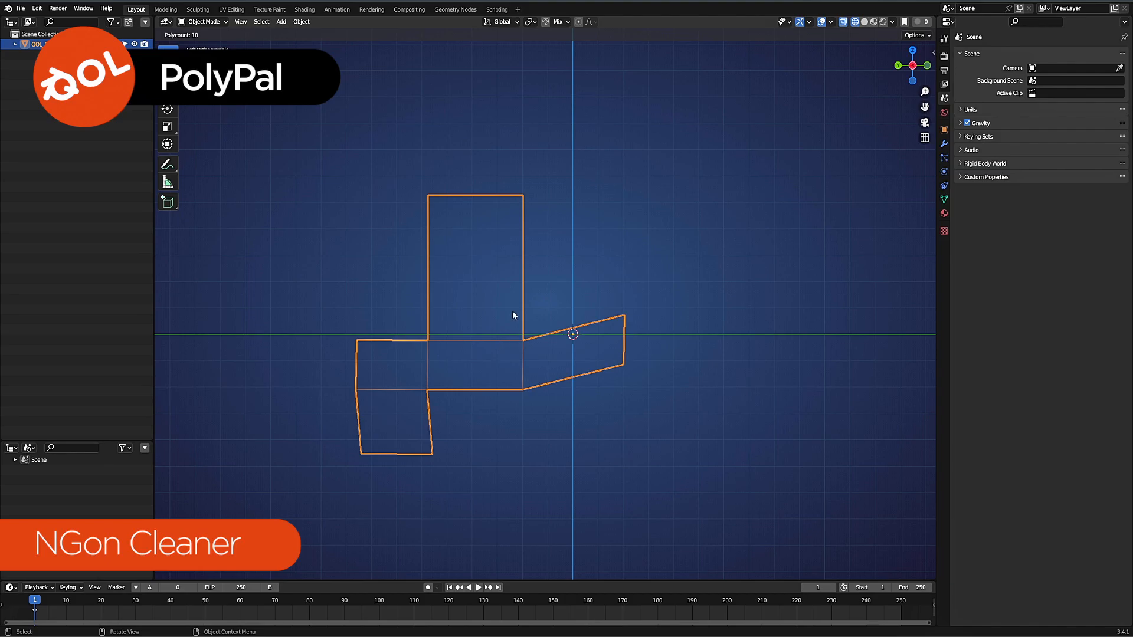
pyautogui.moveTo(517, 294)
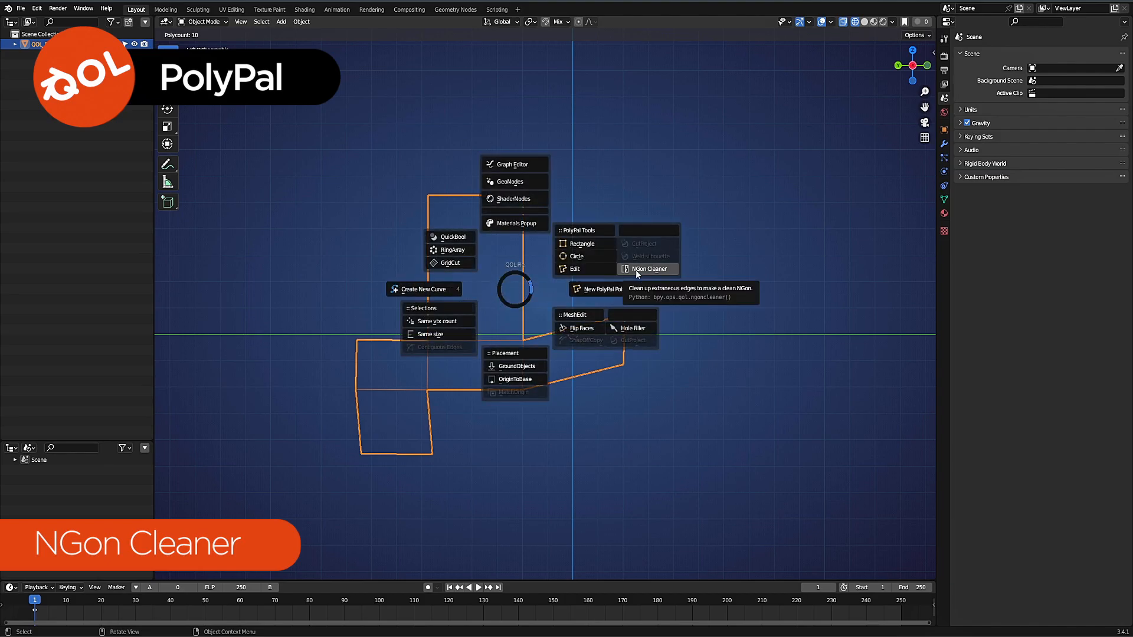
# Strip internal edges with NGon Cleaner and round the inner corner
pyautogui.click(650, 267)
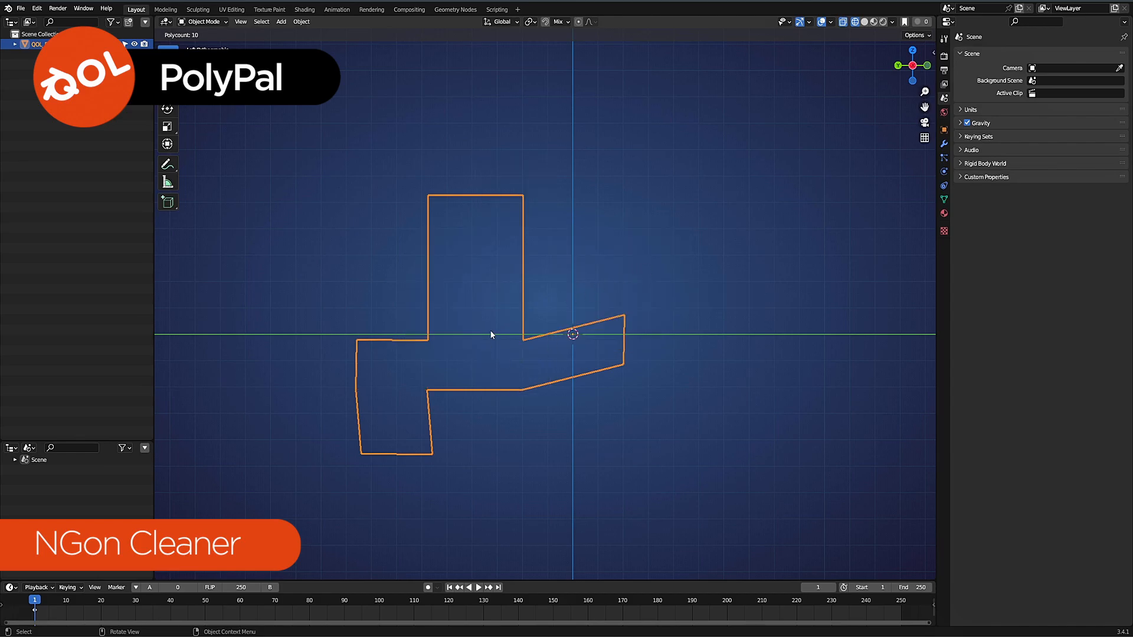
pyautogui.moveTo(645, 367)
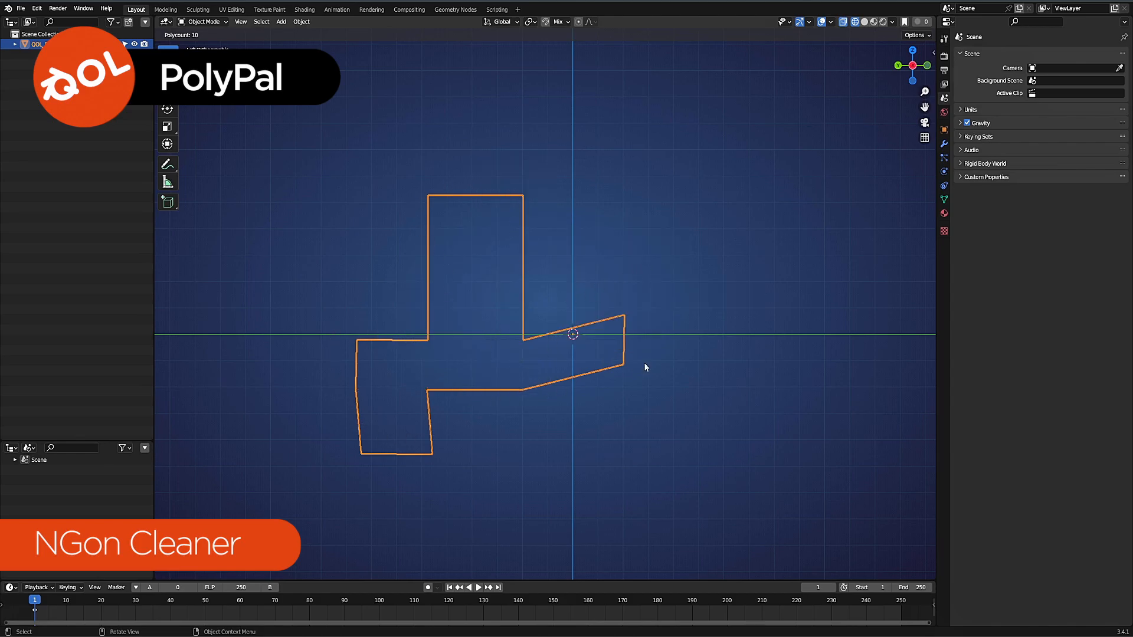
pyautogui.moveTo(413, 196)
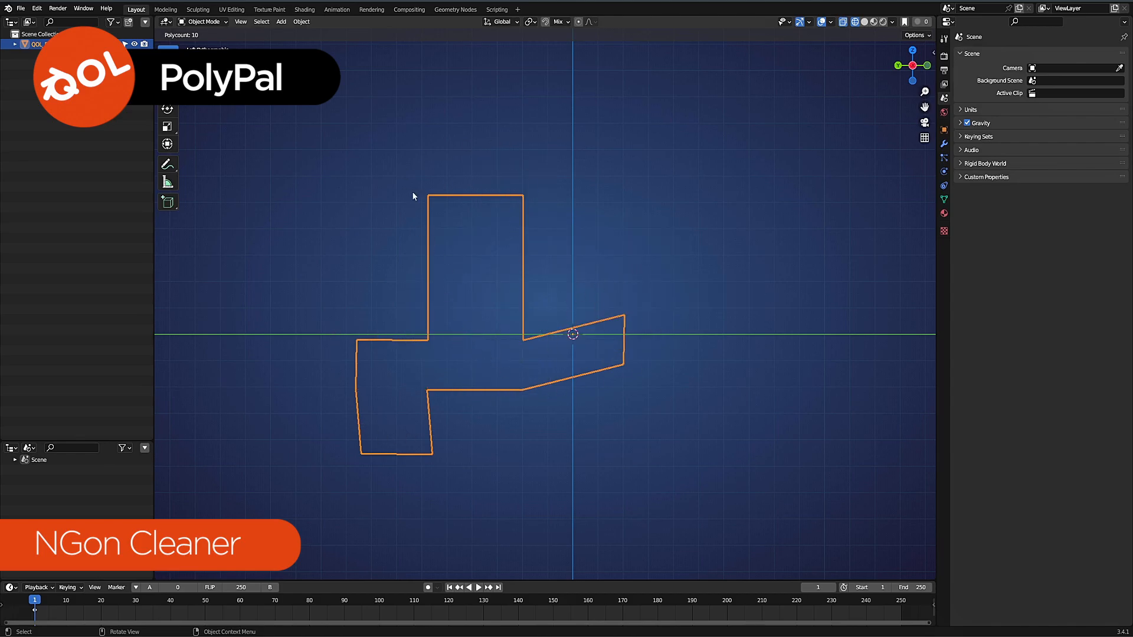
pyautogui.moveTo(530, 342)
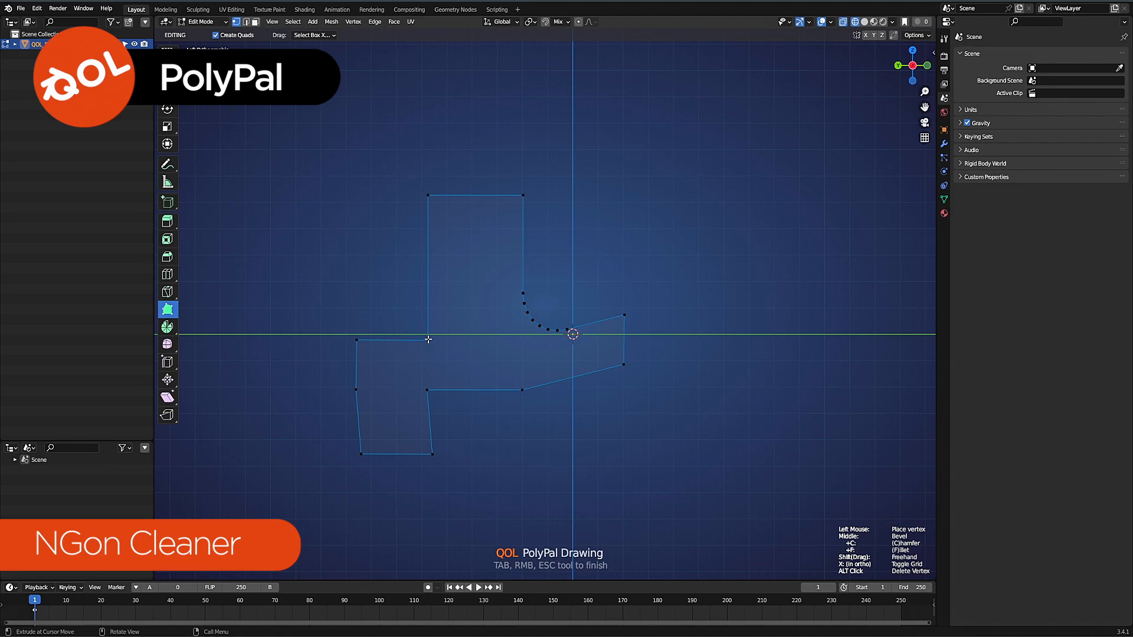
pyautogui.click(428, 340)
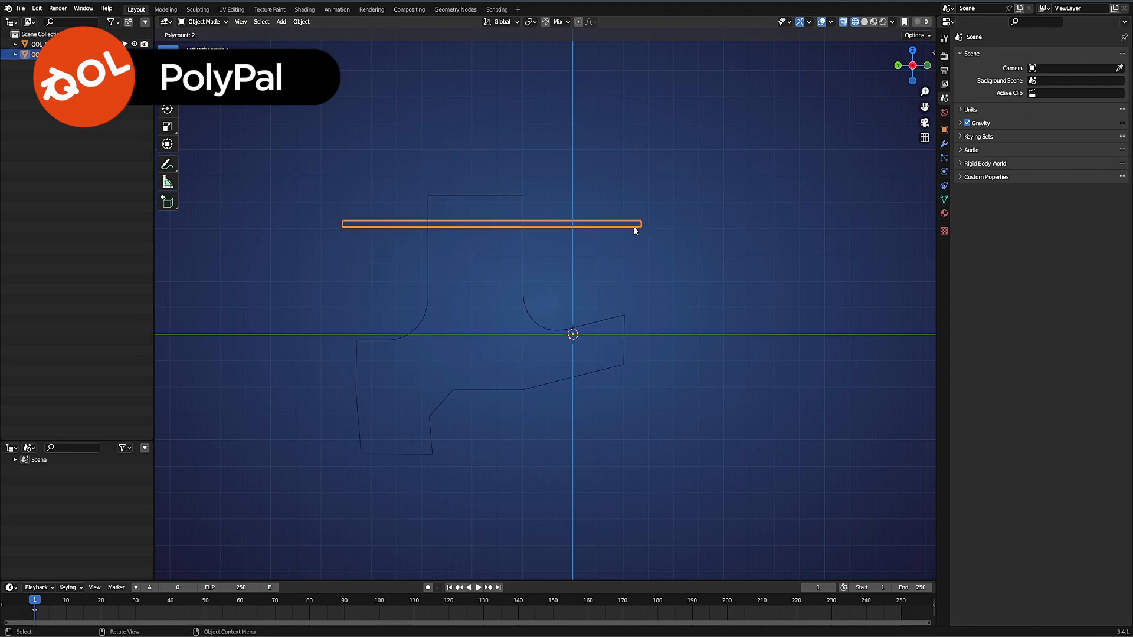
# Duplicate the thin rectangle and CutProject the copies into the shape as stripes
pyautogui.press('r')
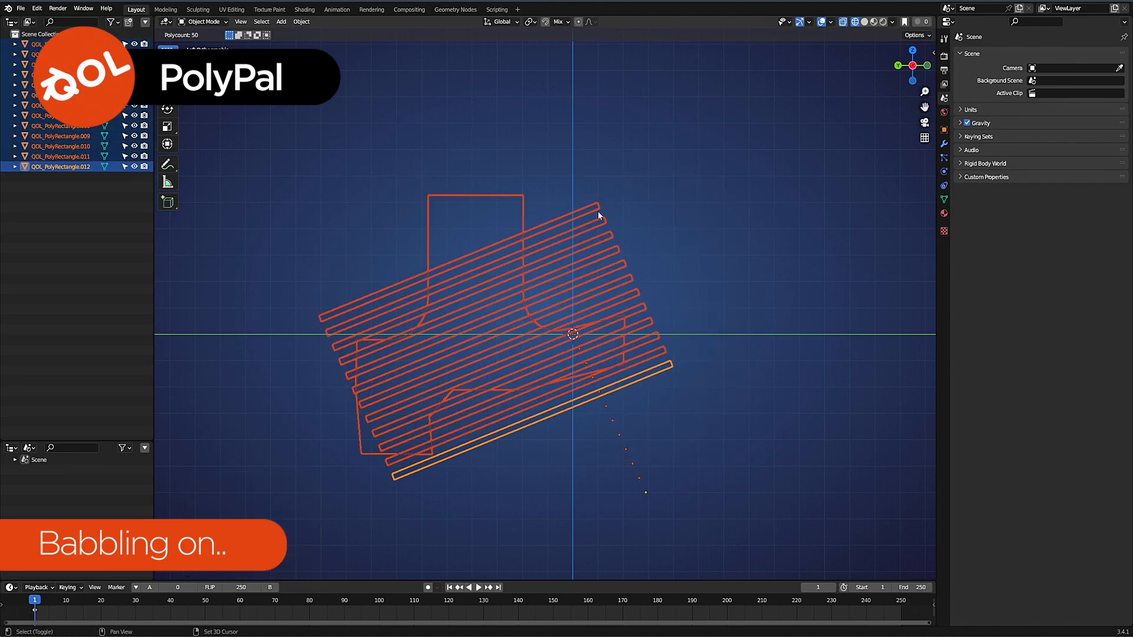
pyautogui.moveTo(510, 212)
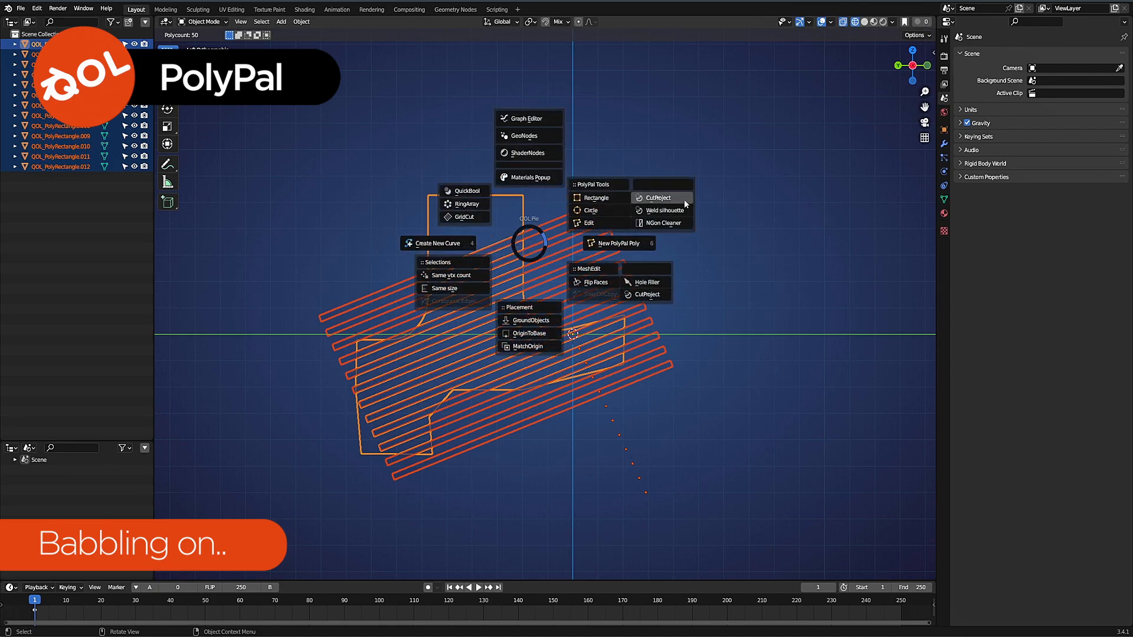
pyautogui.click(656, 197)
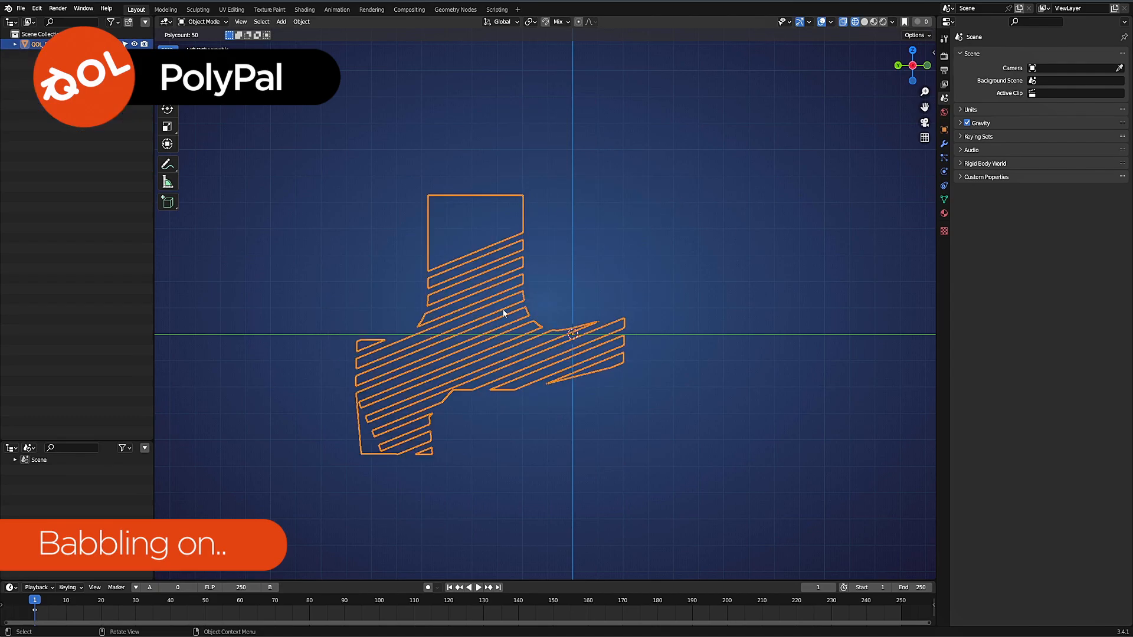
pyautogui.moveTo(469, 304)
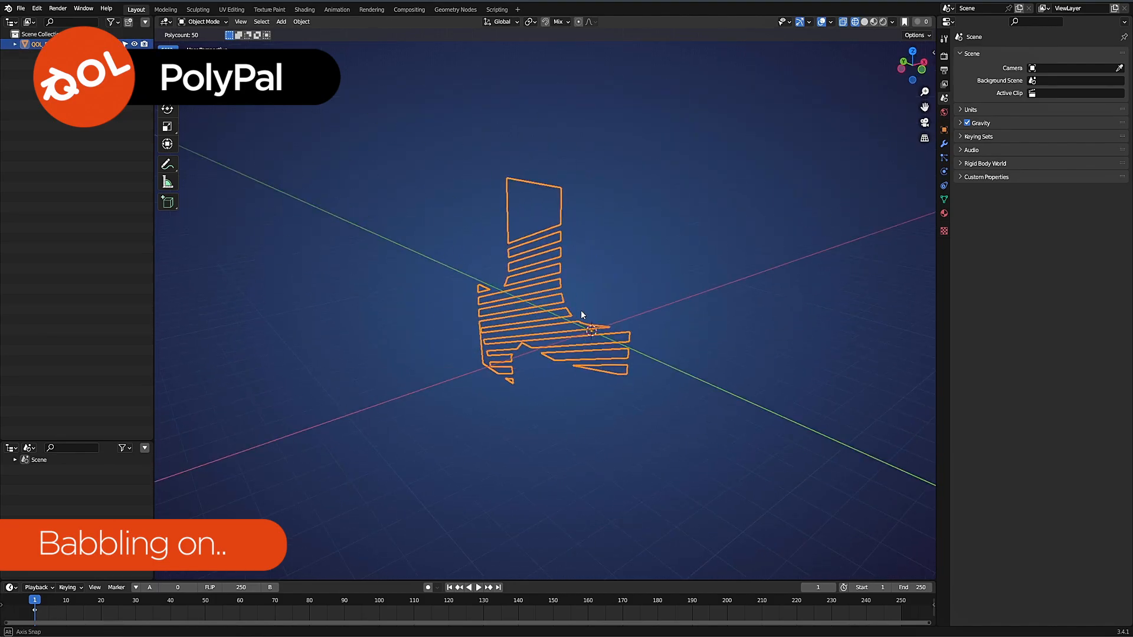
pyautogui.press('x')
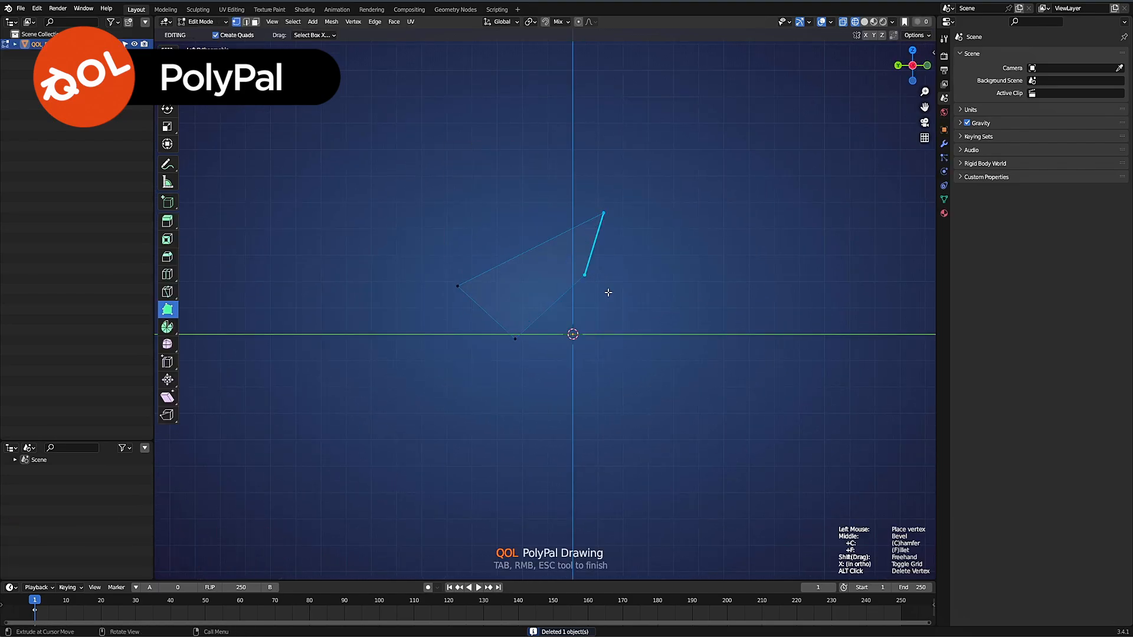
# Place corner points for the new polygon, then sketch a wavy freehand edge on its left
pyautogui.click(728, 268)
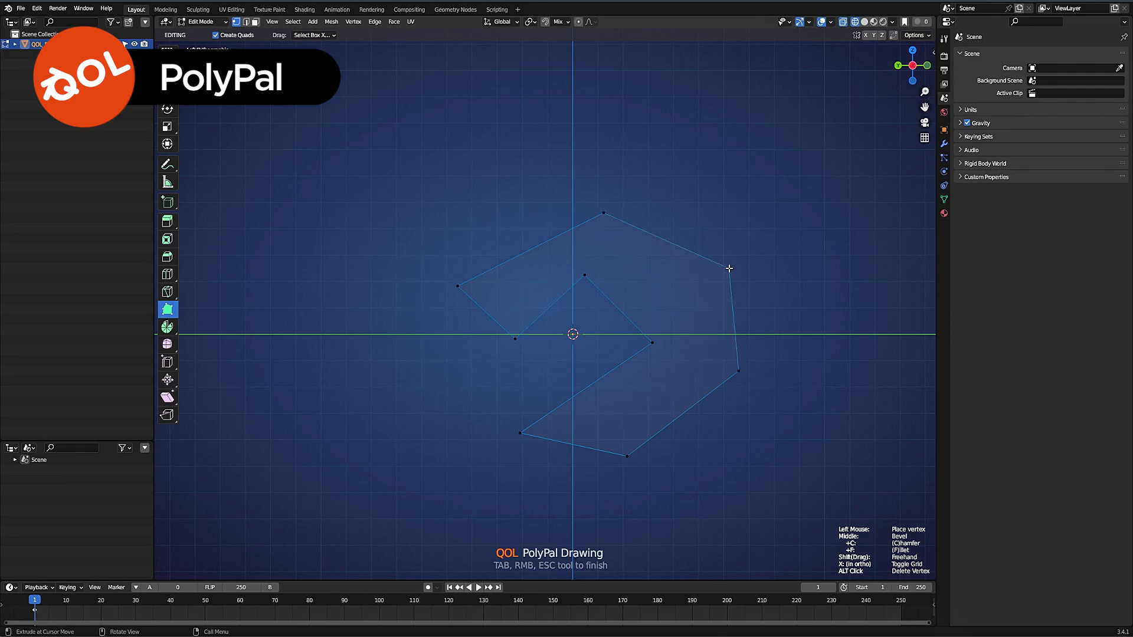
pyautogui.click(728, 269)
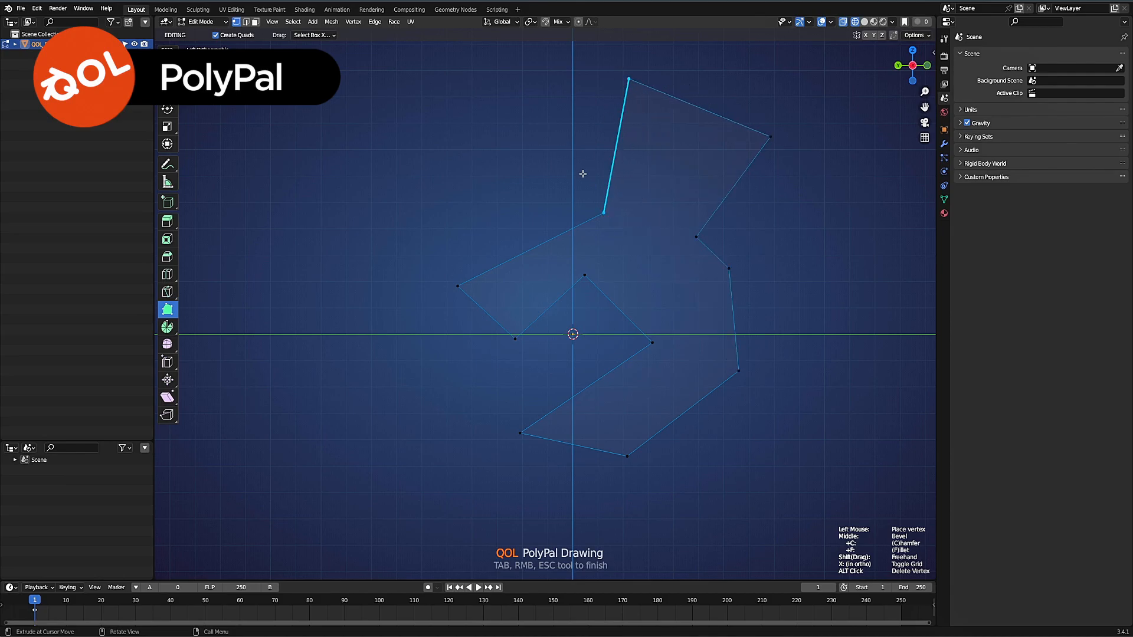
pyautogui.moveTo(535, 228)
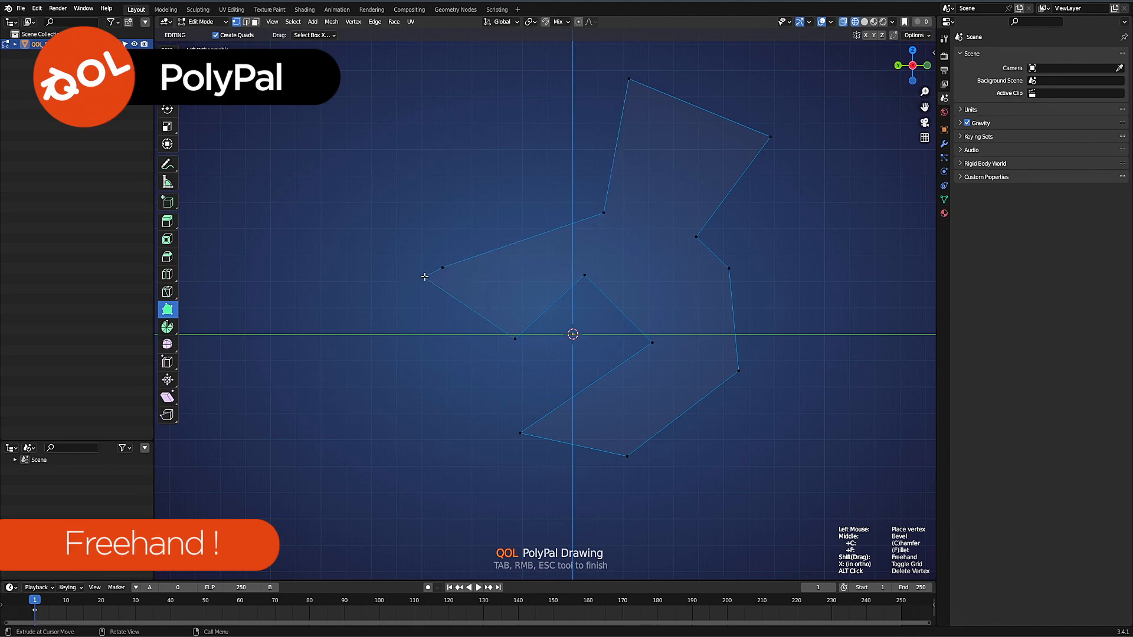
pyautogui.moveTo(441, 268); pyautogui.dragTo(339, 270)
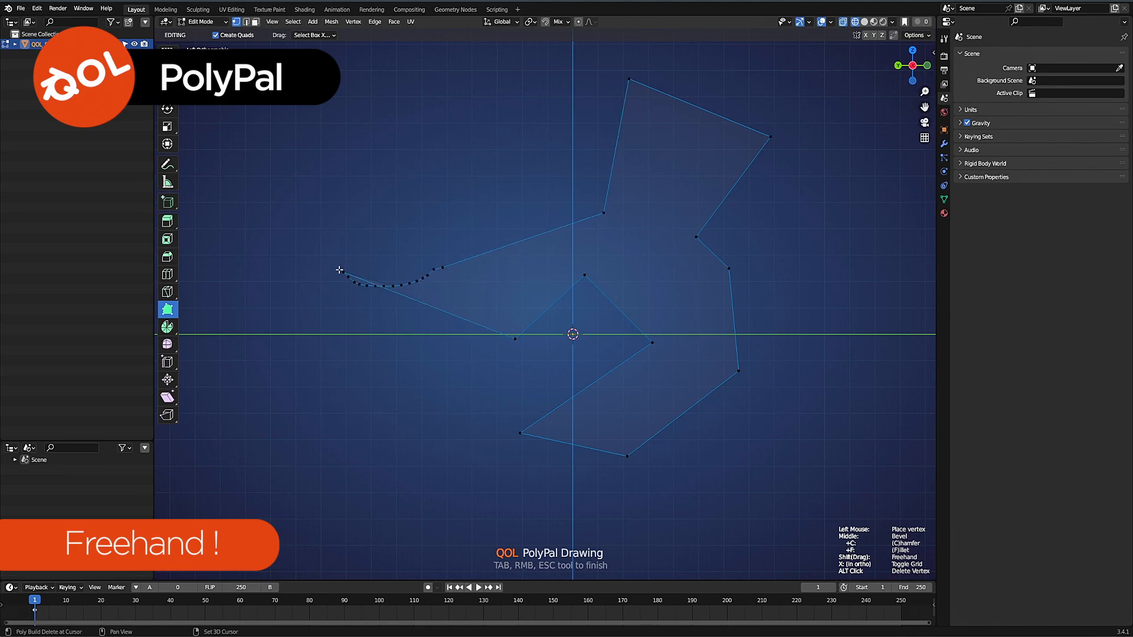
pyautogui.moveTo(338, 269); pyautogui.dragTo(477, 335)
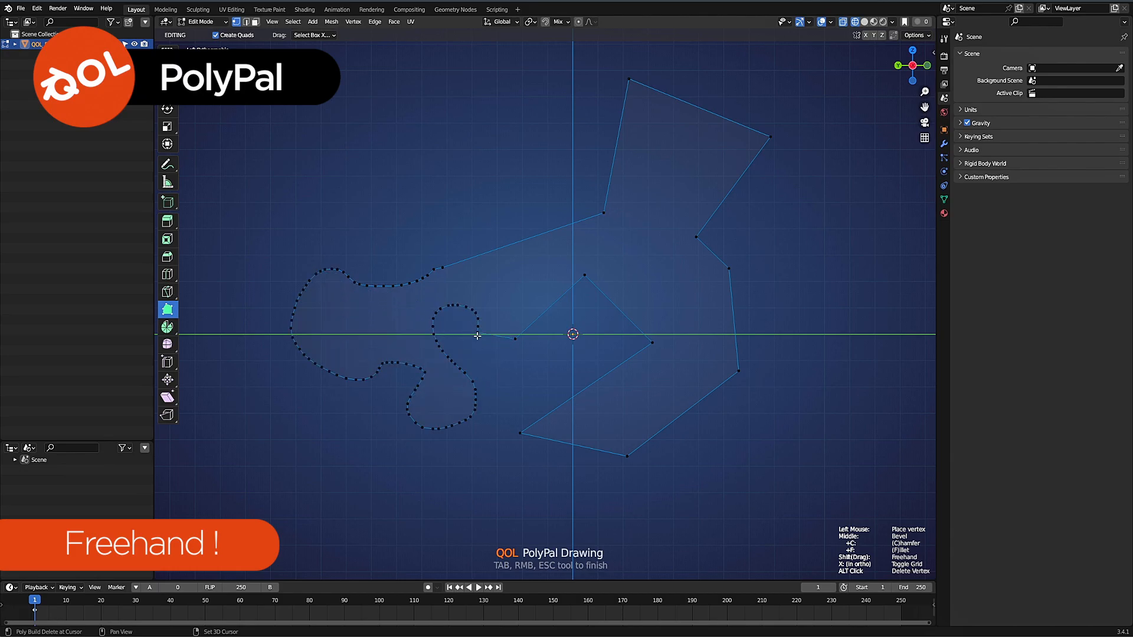